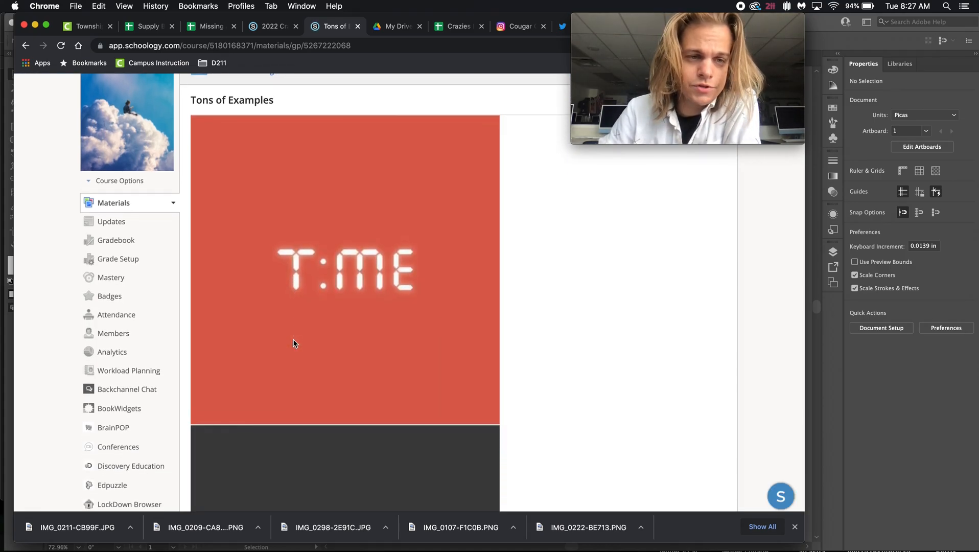
- Scroll through the typeface samples in the star word-logo file
scroll(down, 3)
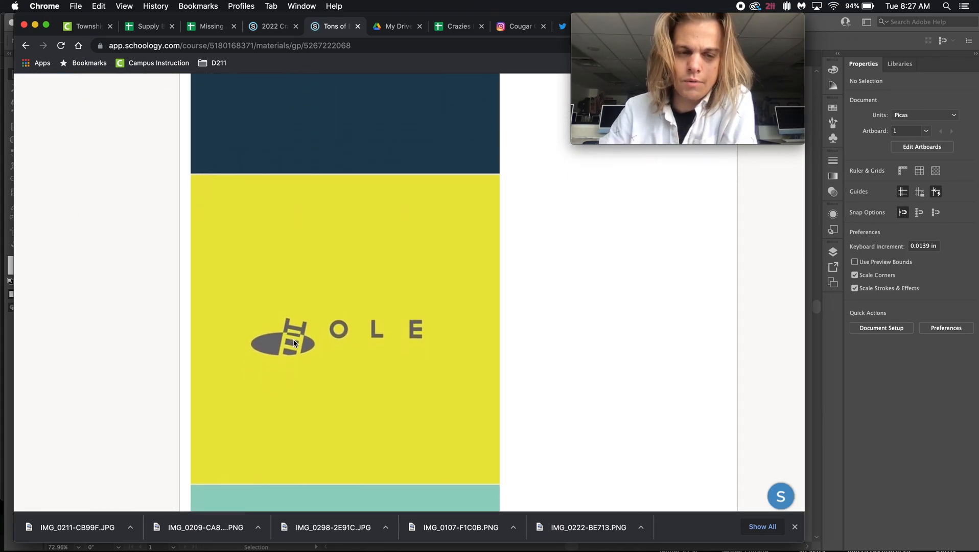
scroll(down, 3)
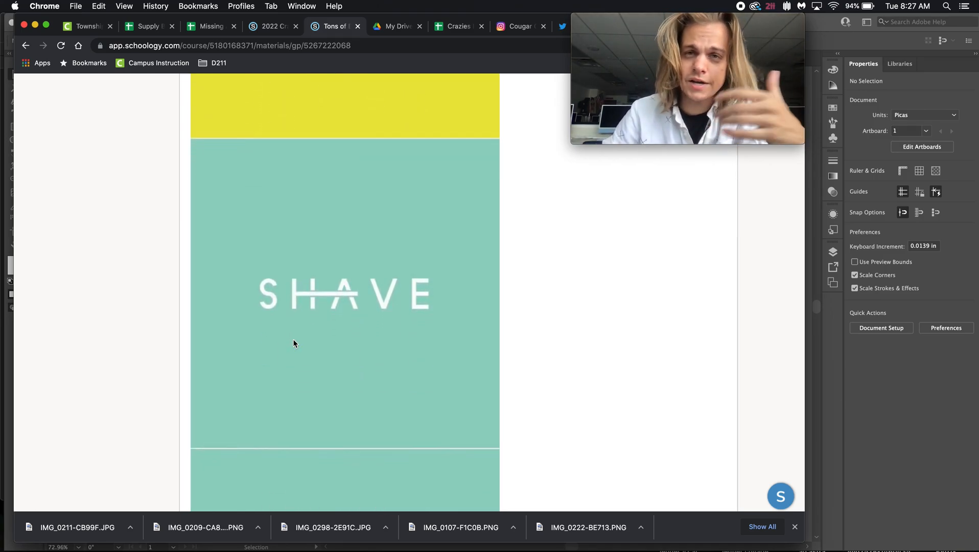
scroll(down, 3)
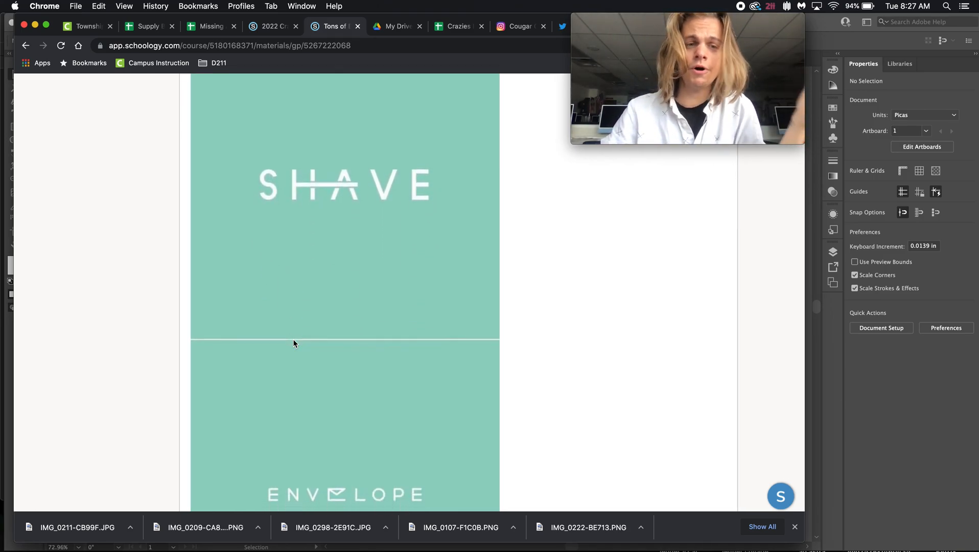
scroll(down, 3)
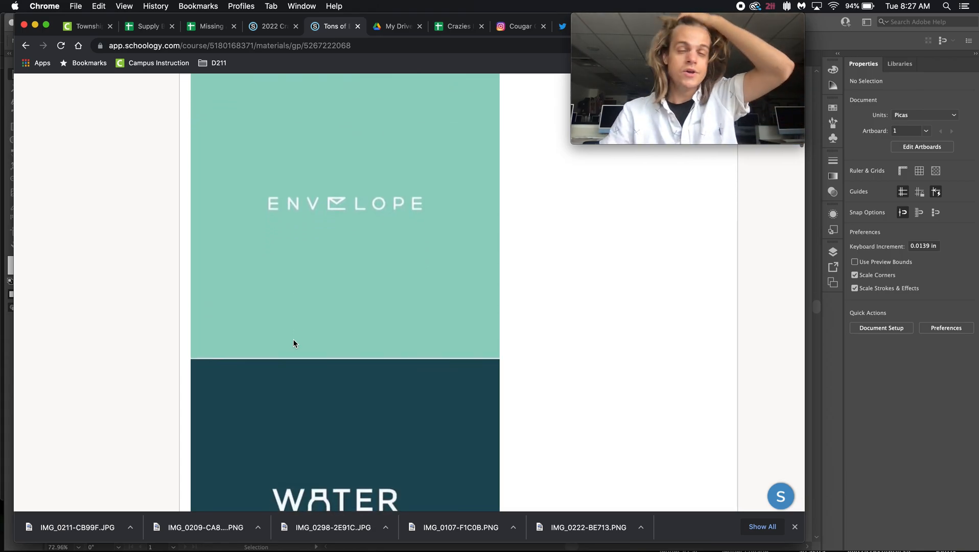
scroll(down, 3)
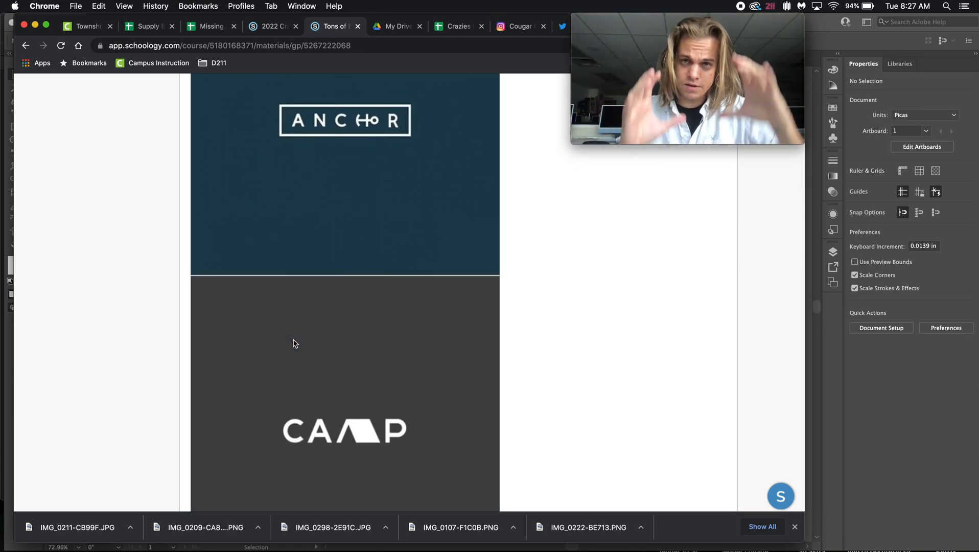
scroll(down, 3)
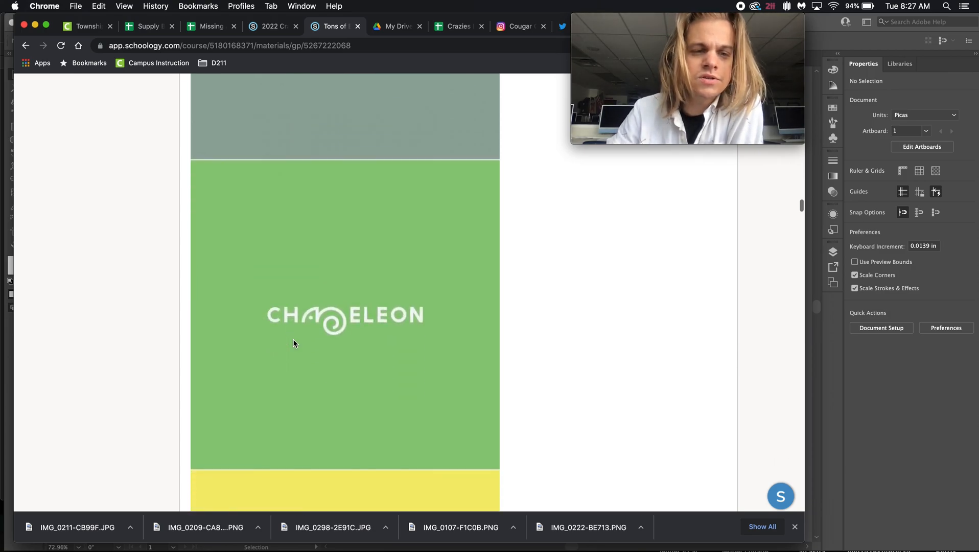
scroll(down, 3)
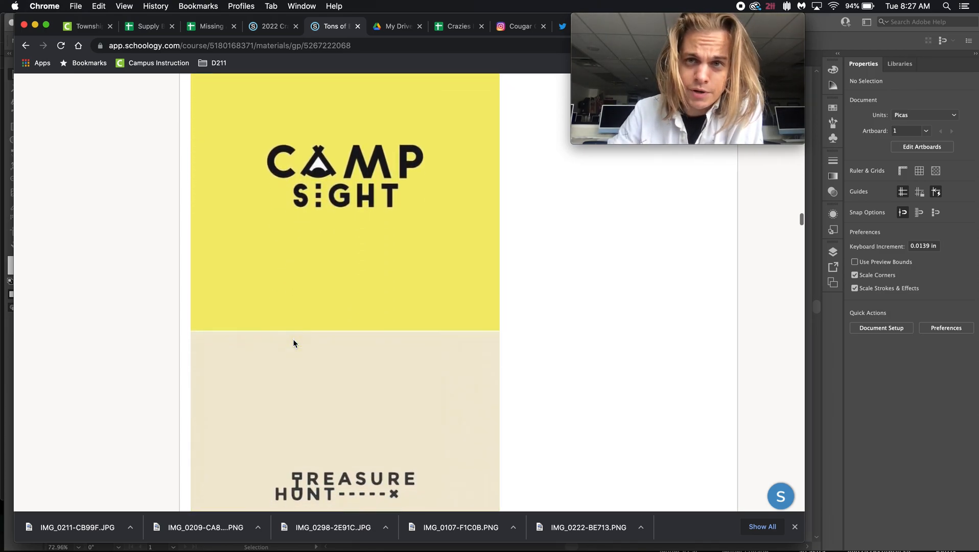
scroll(down, 3)
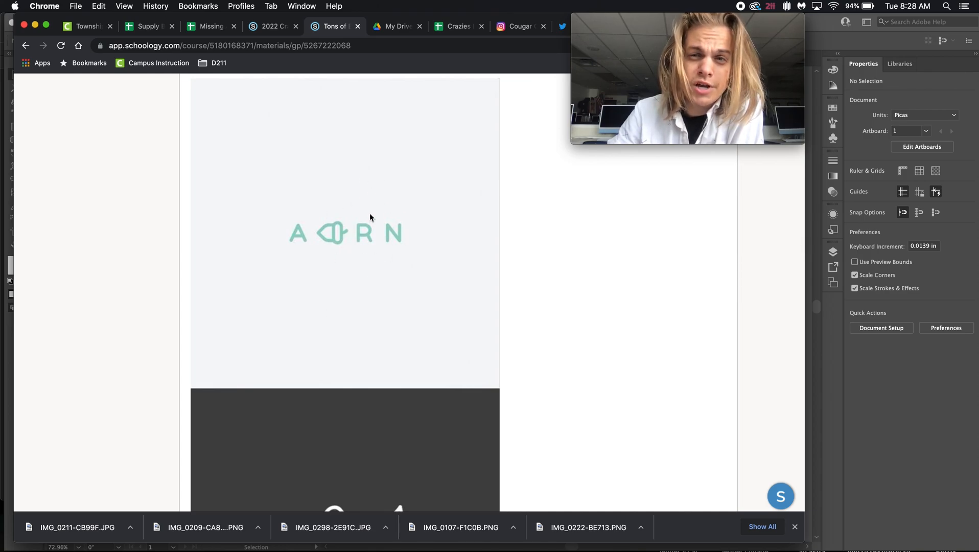
scroll(down, 3)
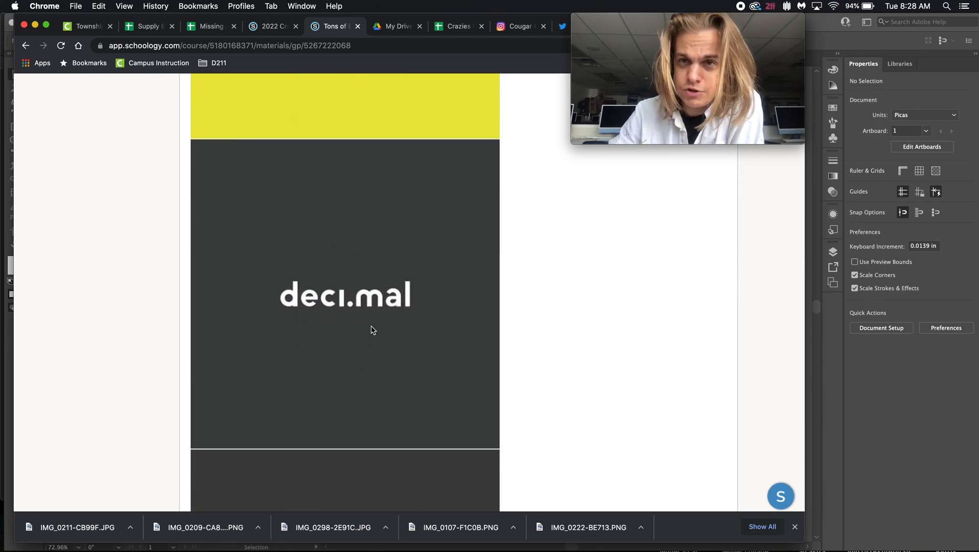
scroll(down, 3)
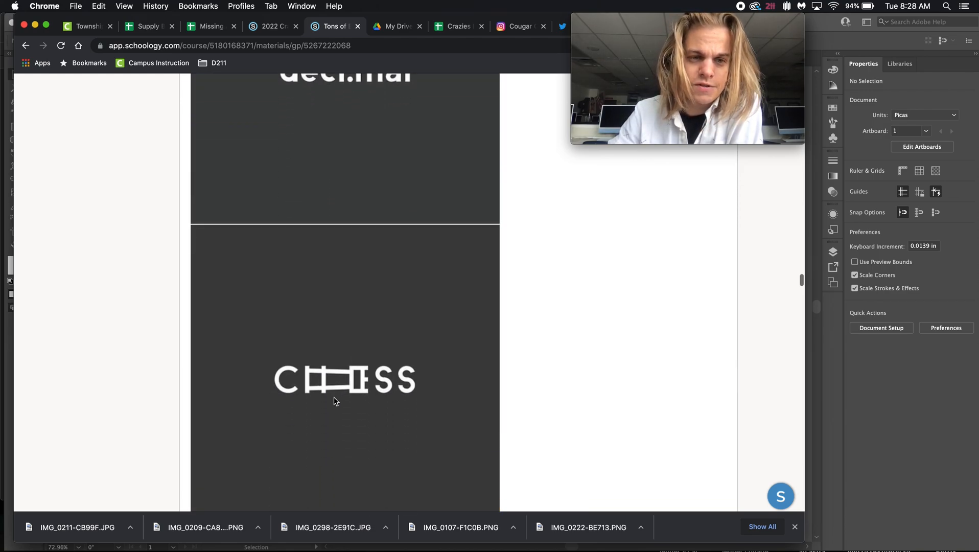
mouse_move(329, 404)
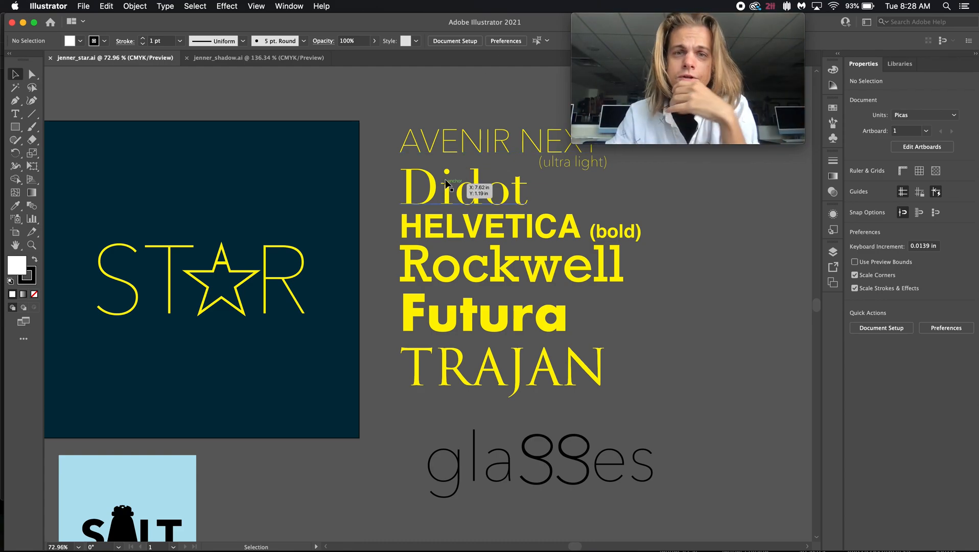
- Check the AVENIR NEXT, Helvetica Bold and Rockwell sample fonts, then begin a 6×6 in document
click(494, 141)
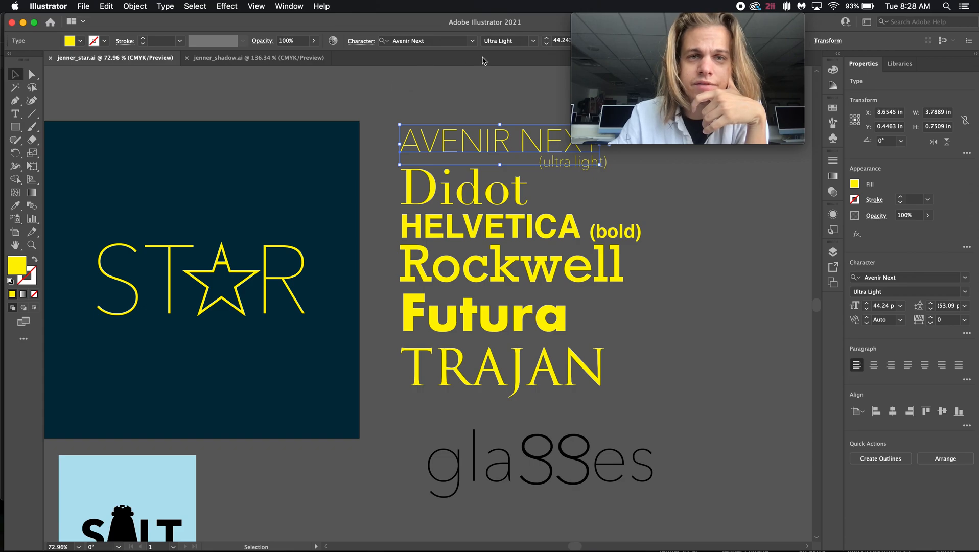
click(534, 40)
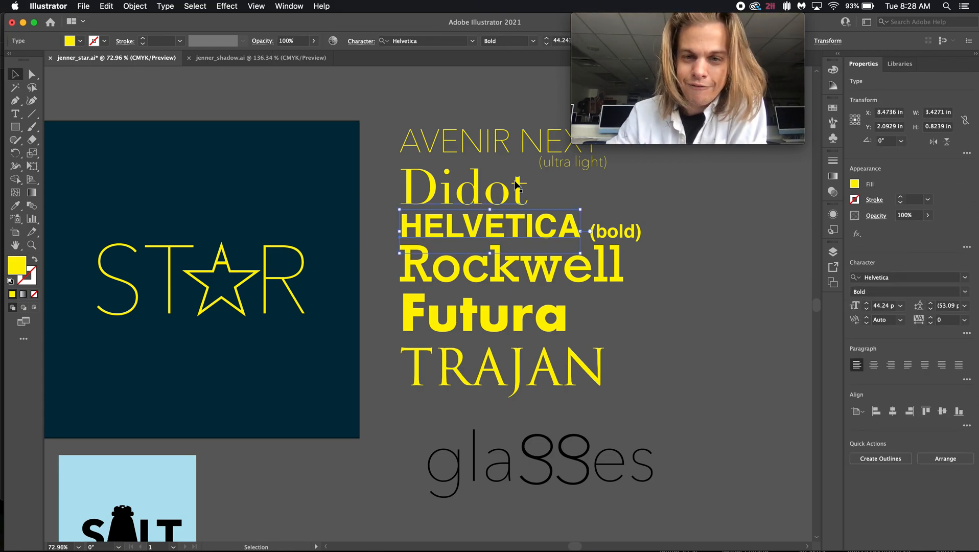
click(533, 41)
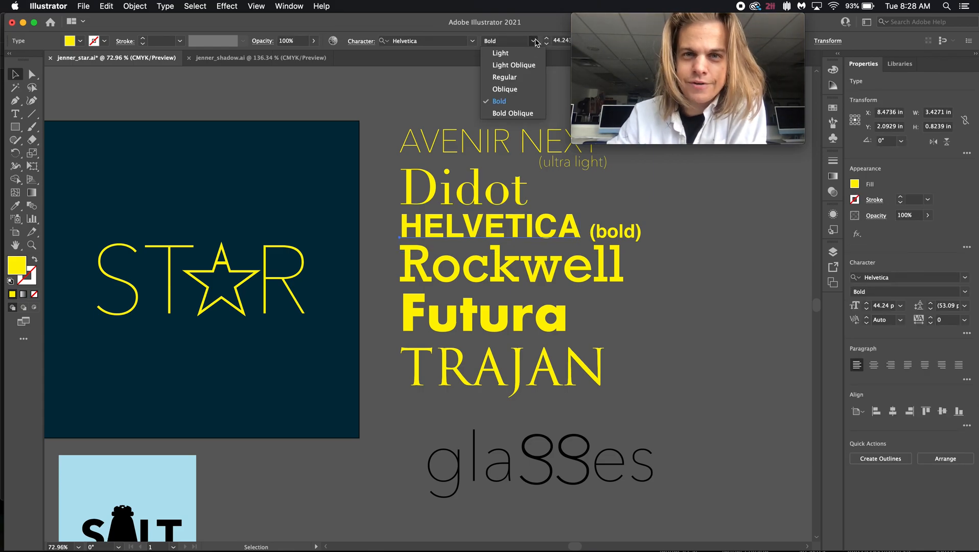
click(506, 109)
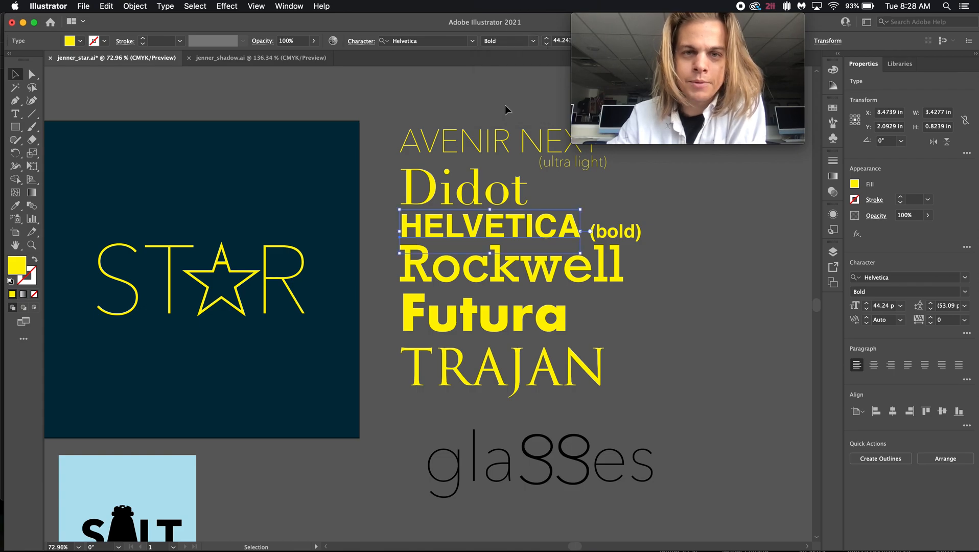
click(403, 105)
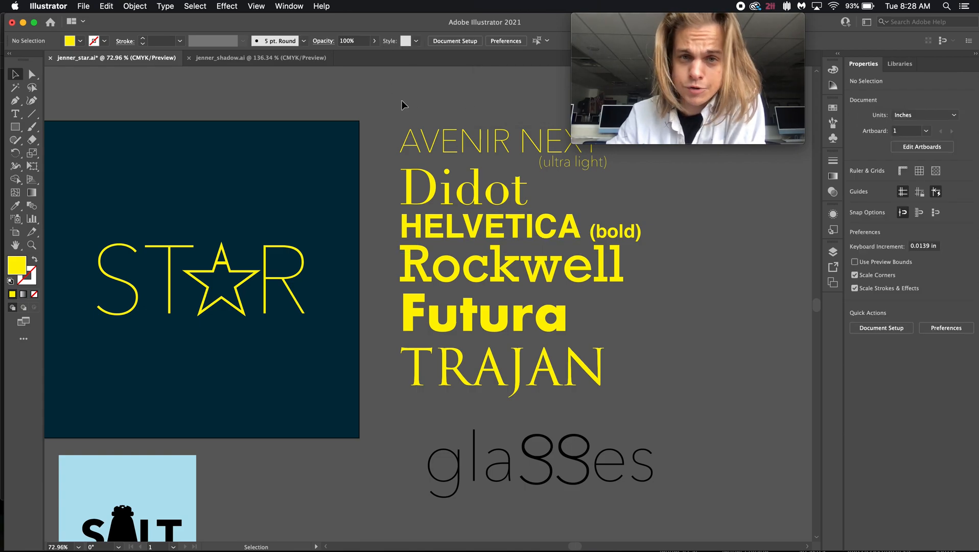
click(487, 264)
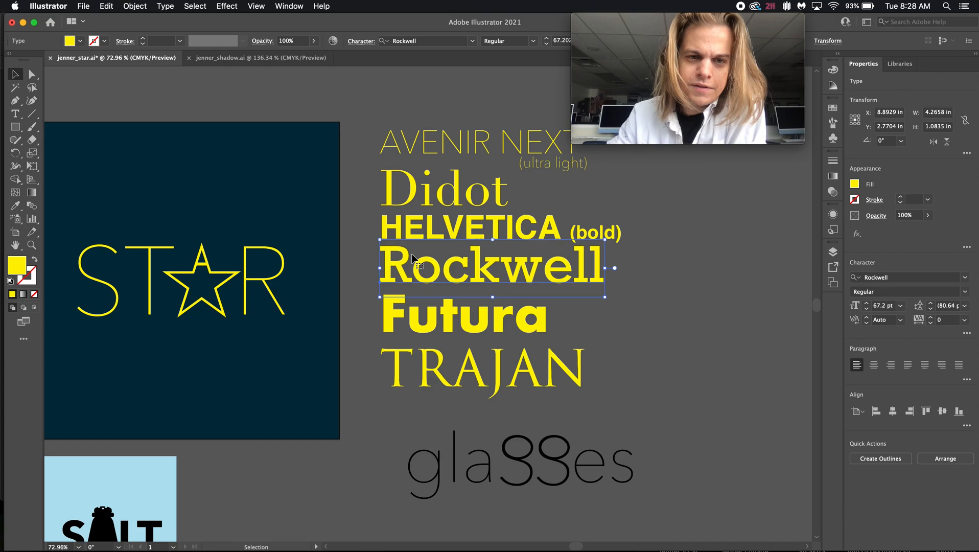
click(462, 315)
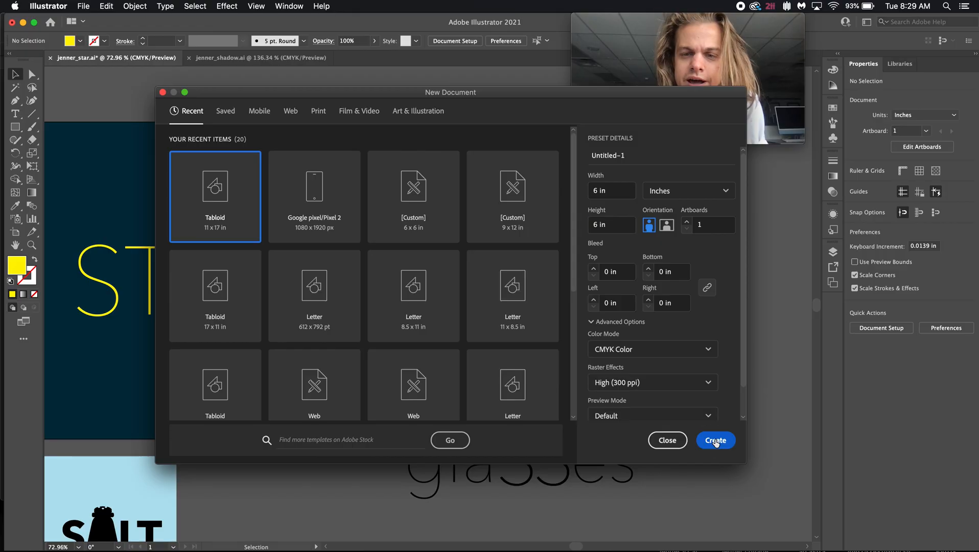
- Create the 6×6 in document and type 'moon' on the artboard with the Type tool
click(716, 440)
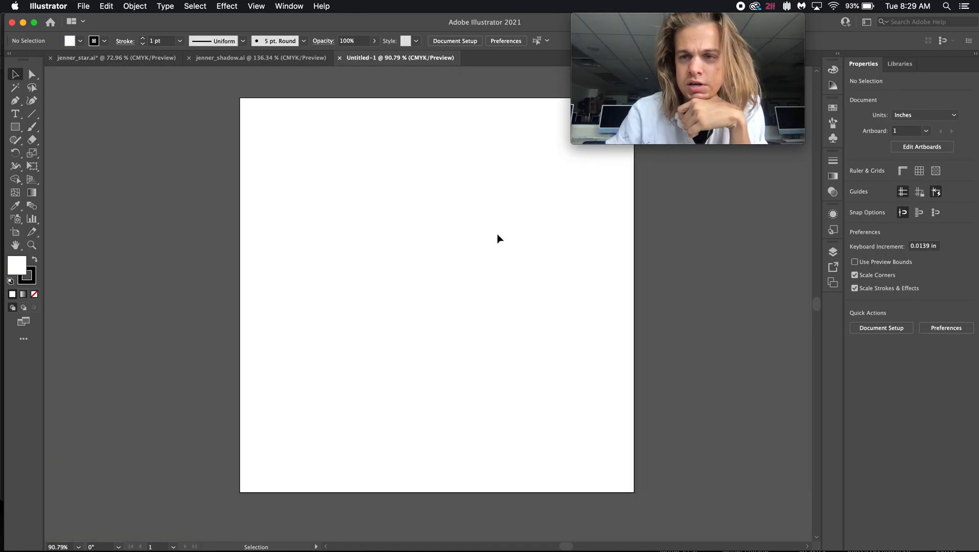
key(t)
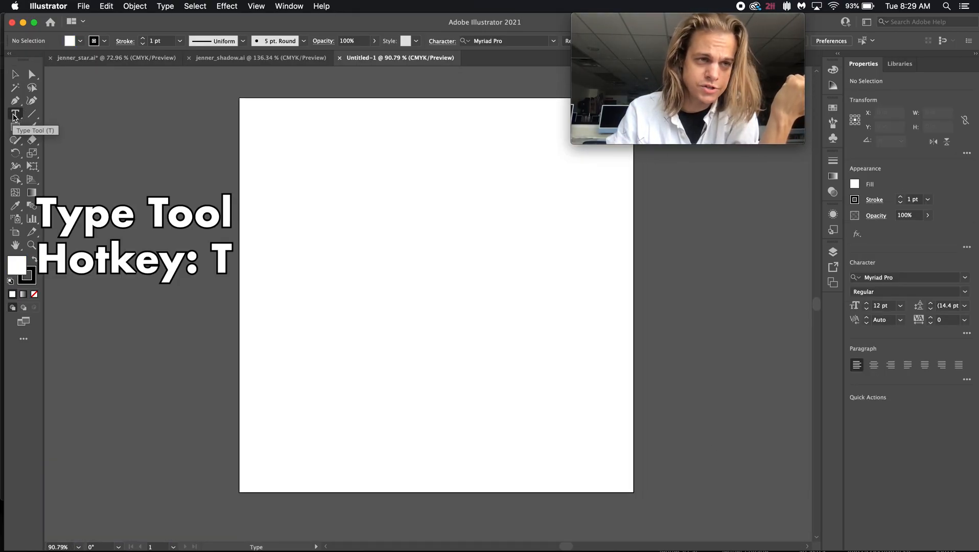
drag(303, 181, 534, 334)
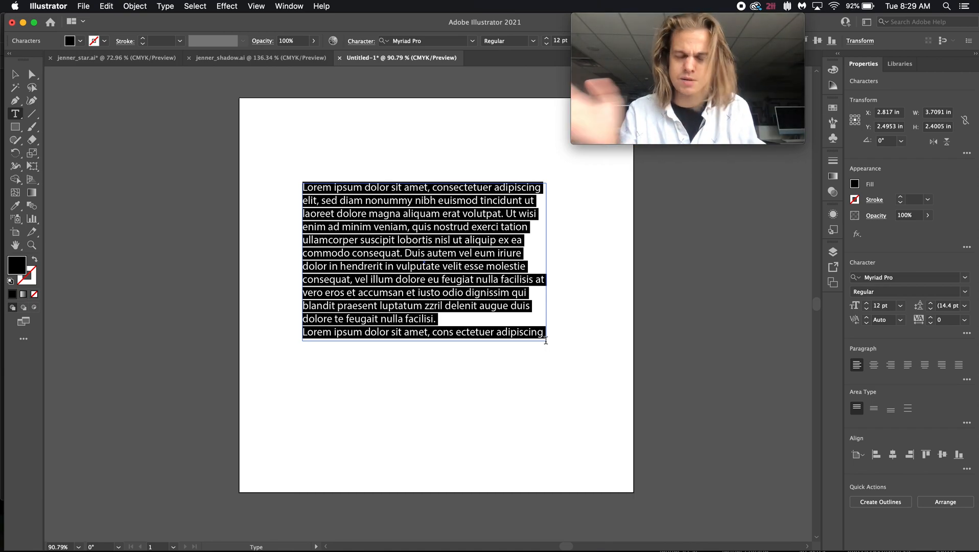
key(cmd+z)
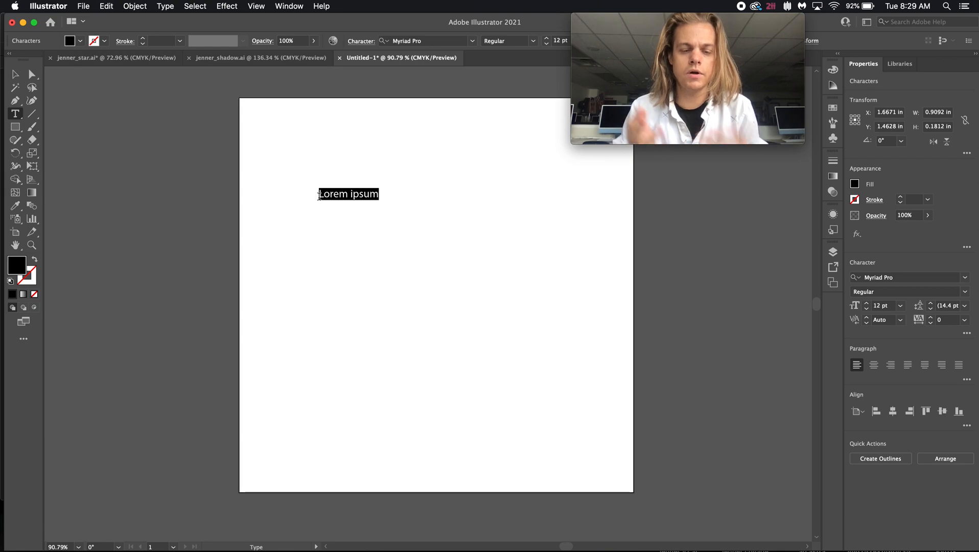
text(m)
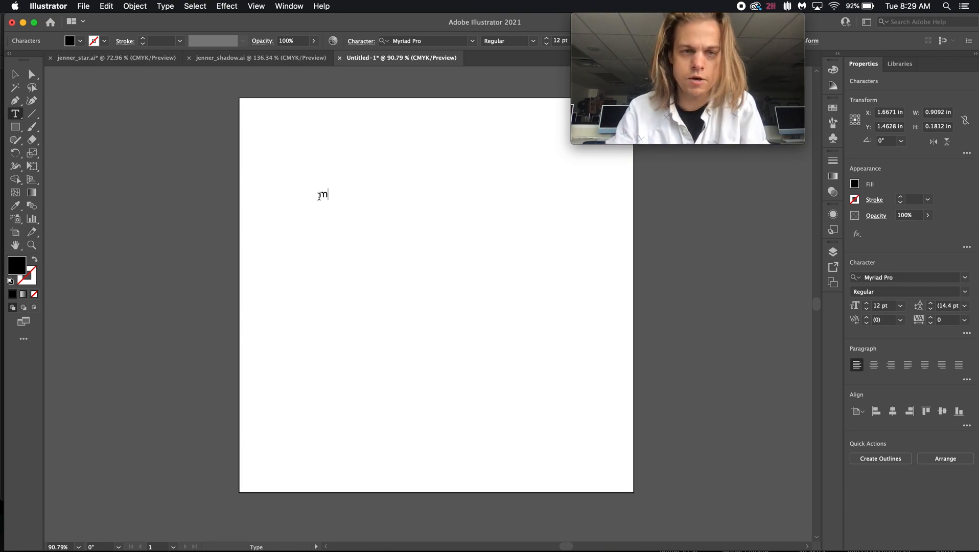
text(oon)
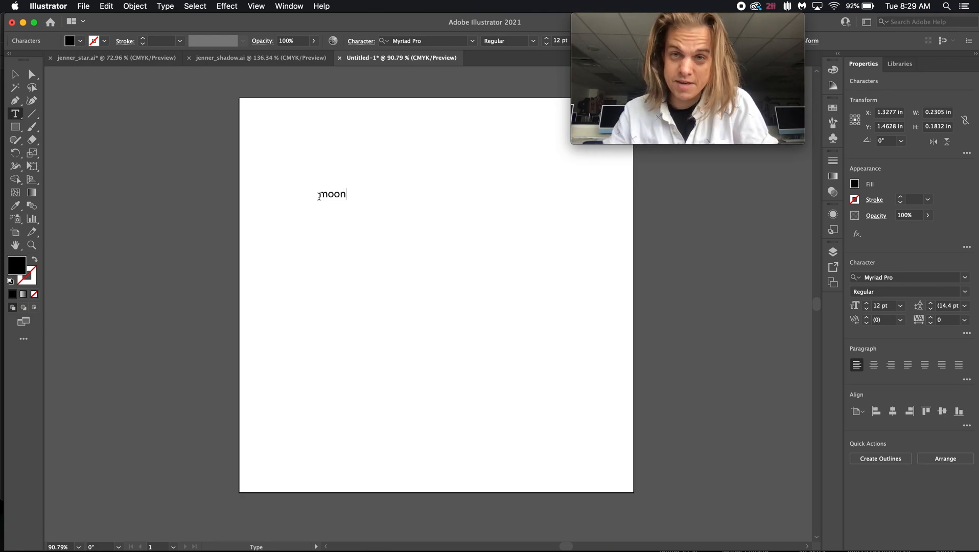
click(14, 74)
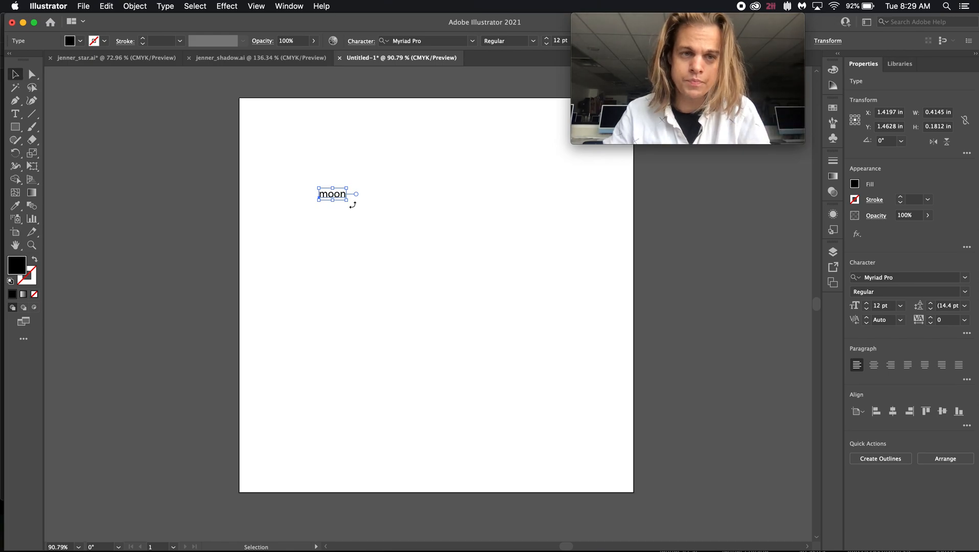
- Enlarge and reposition the word moon, and switch to the classic Essentials workspace
drag(334, 195, 528, 336)
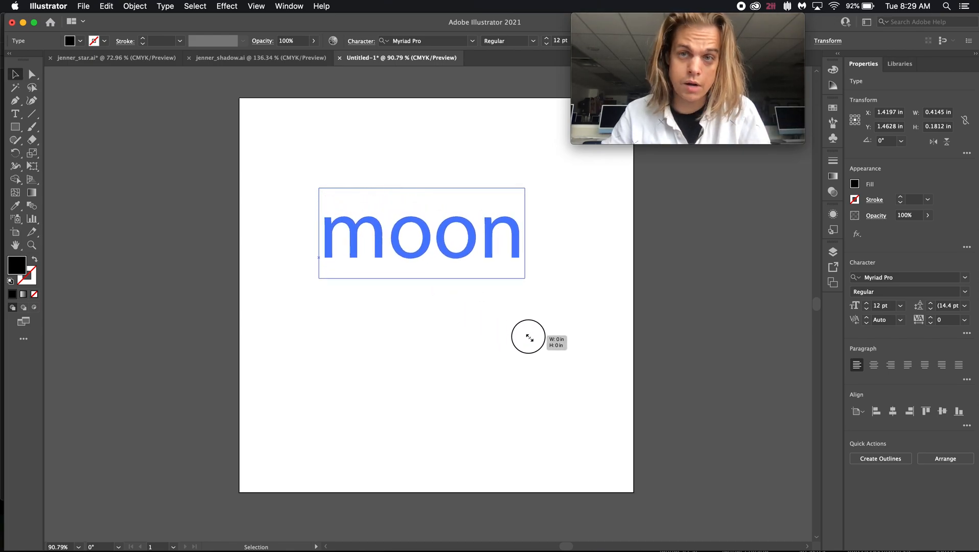
drag(528, 336, 515, 275)
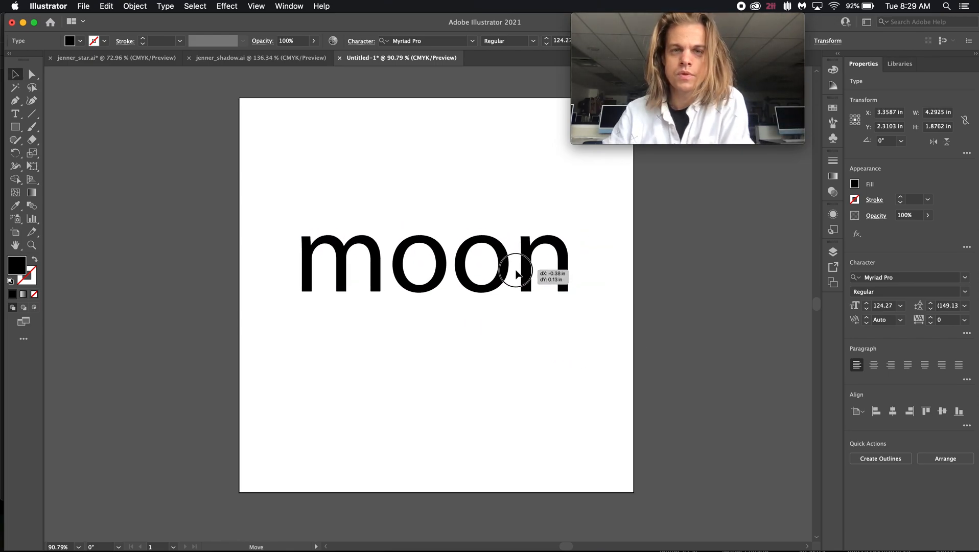
click(288, 6)
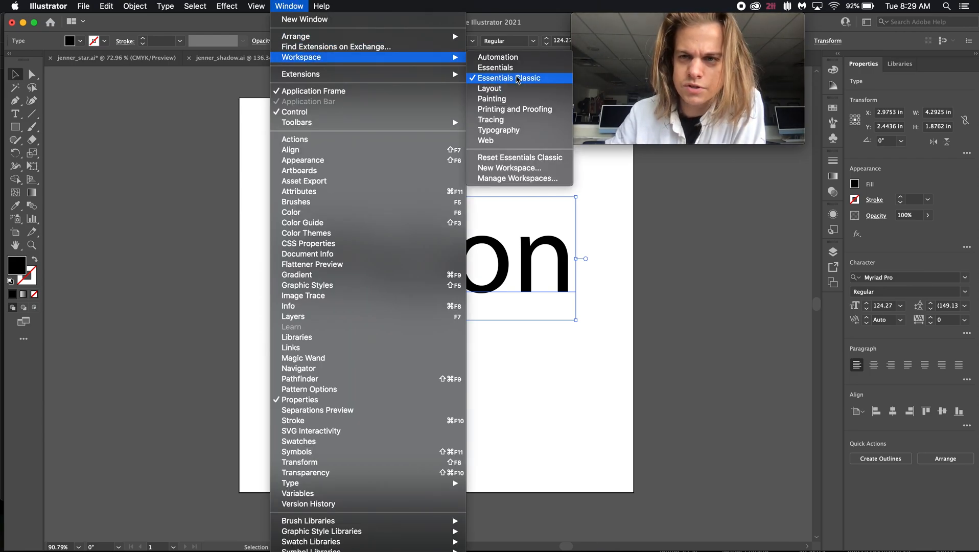
click(507, 78)
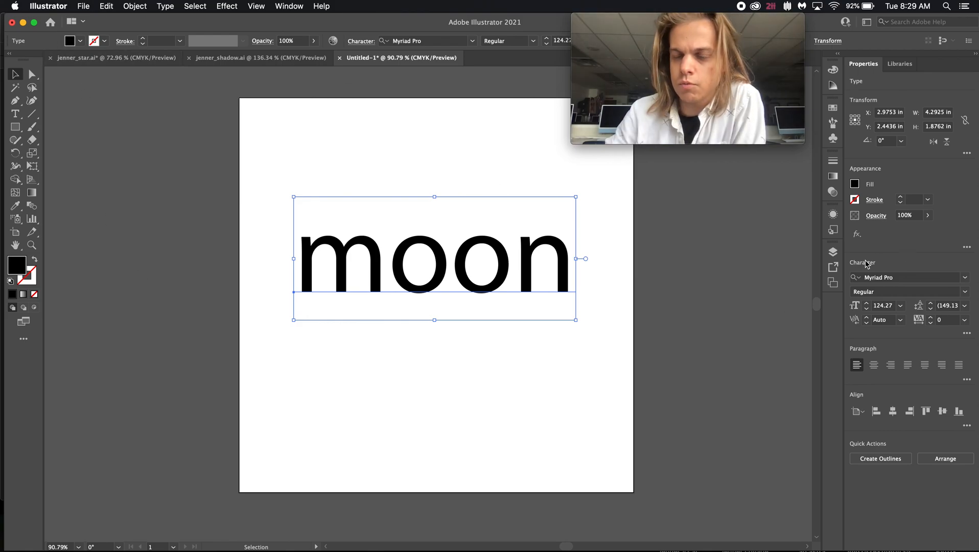
- Set moon in Futura Bold and nudge it toward the artboard centre
click(965, 277)
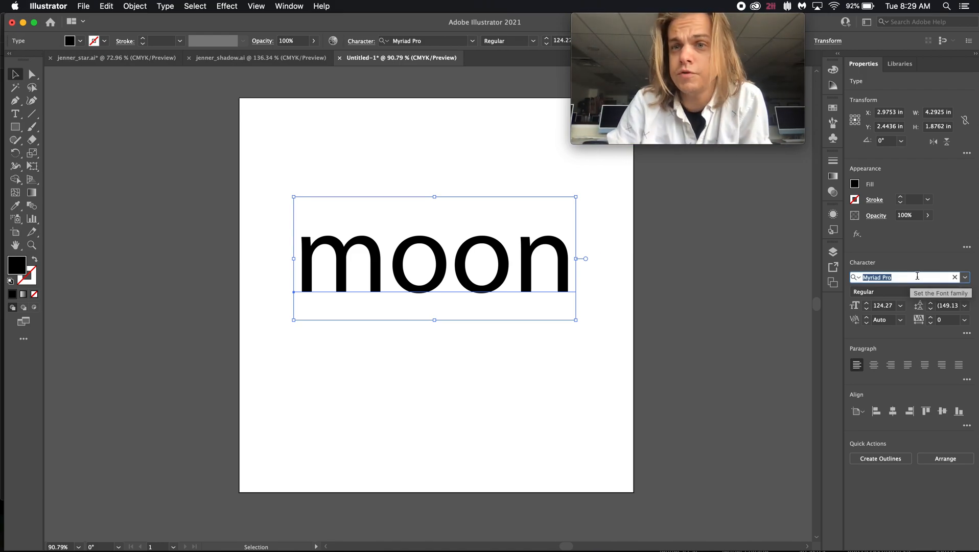
text(futura)
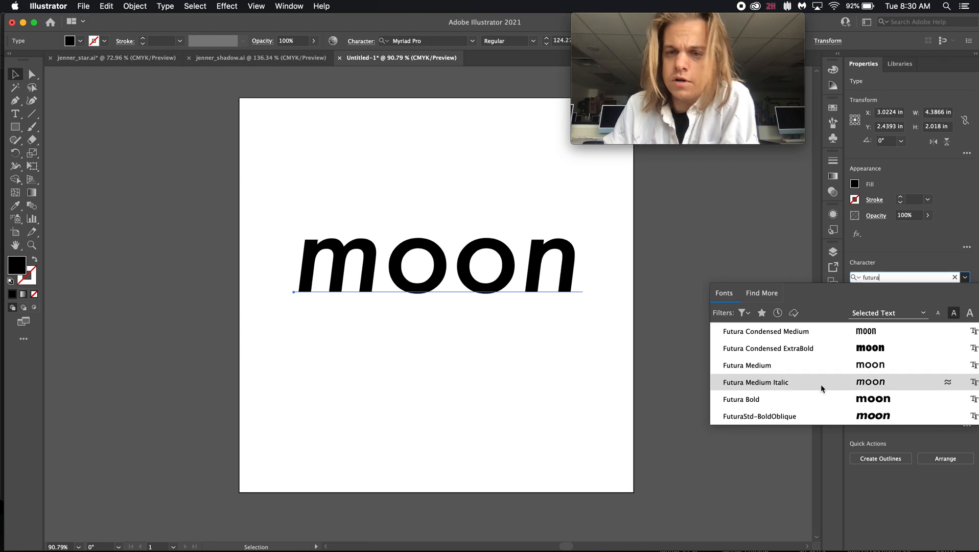
click(741, 399)
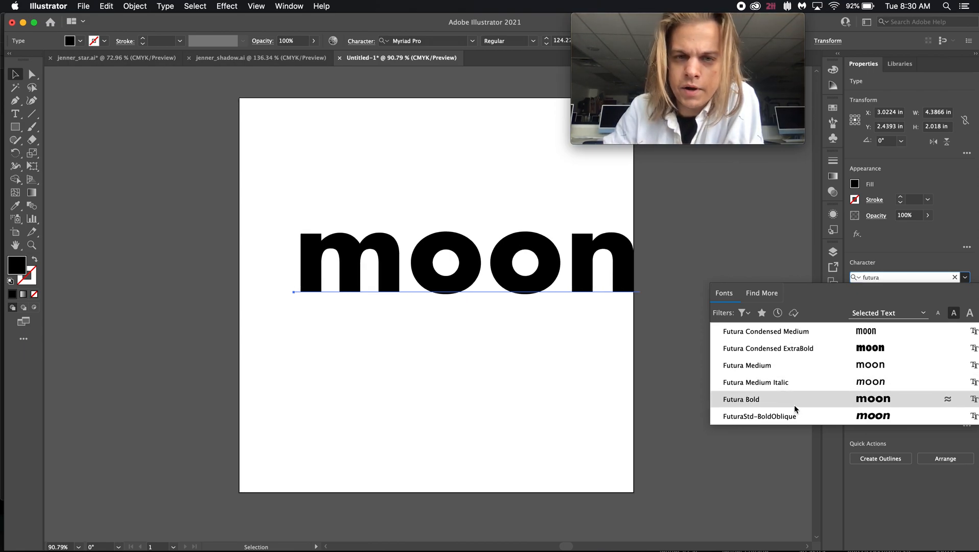
click(741, 399)
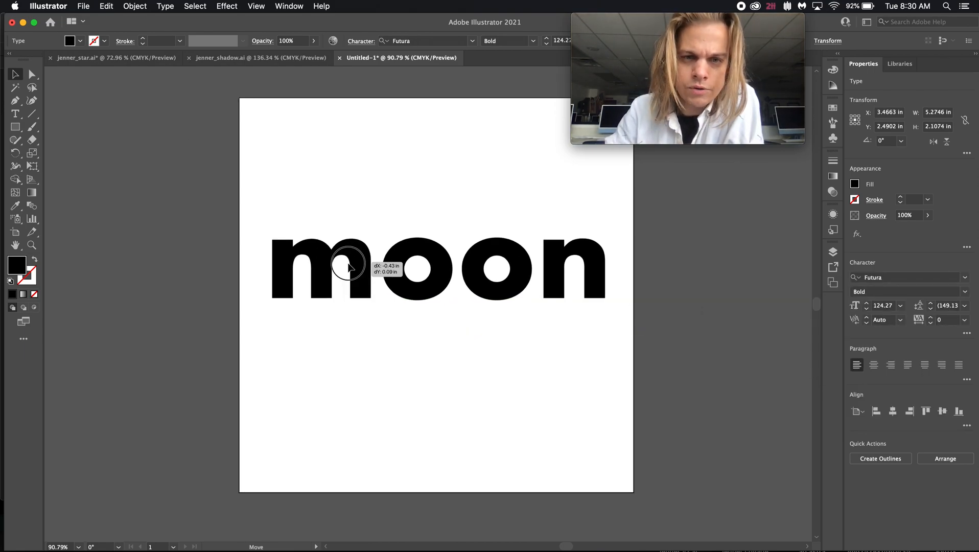
drag(347, 268, 353, 288)
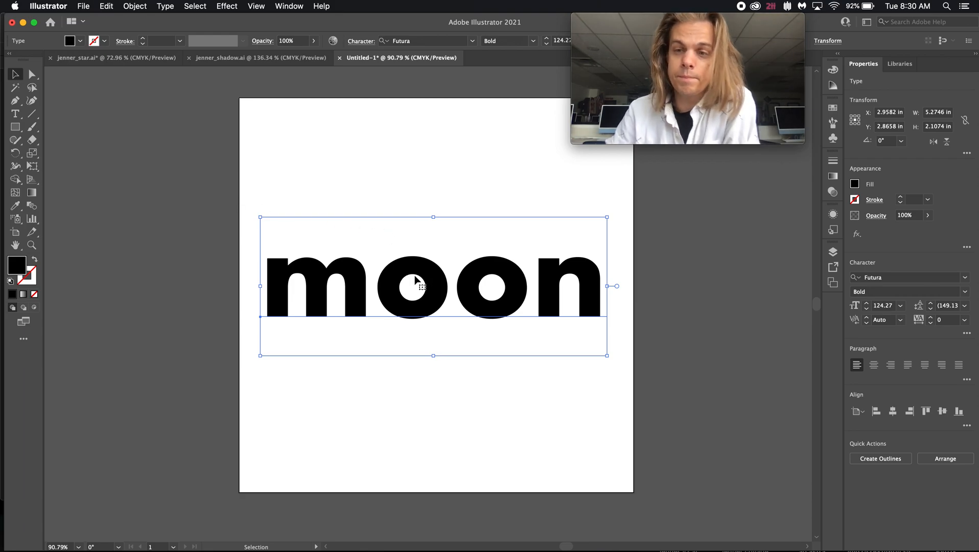
mouse_move(892, 482)
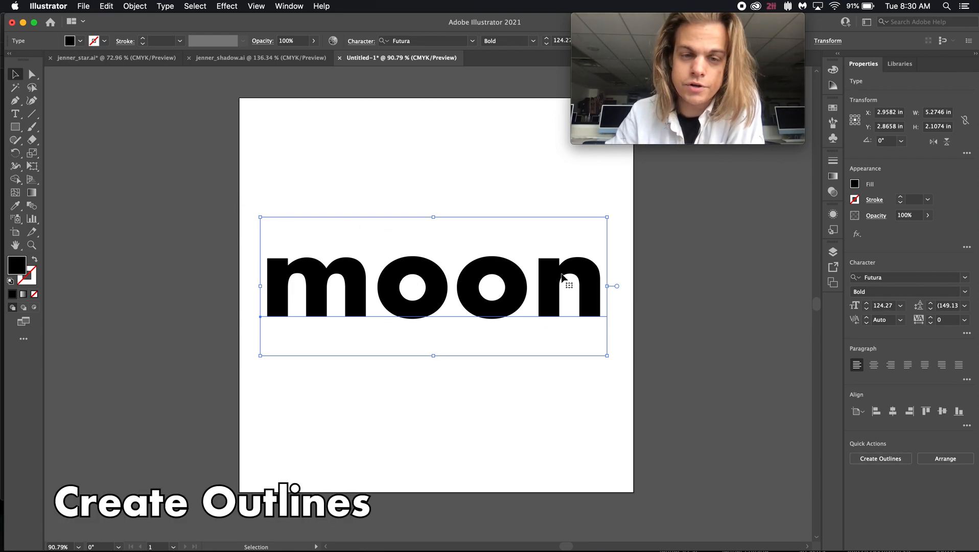
- Convert moon to outlines and drag the group until X reads 3 in
right_click(562, 285)
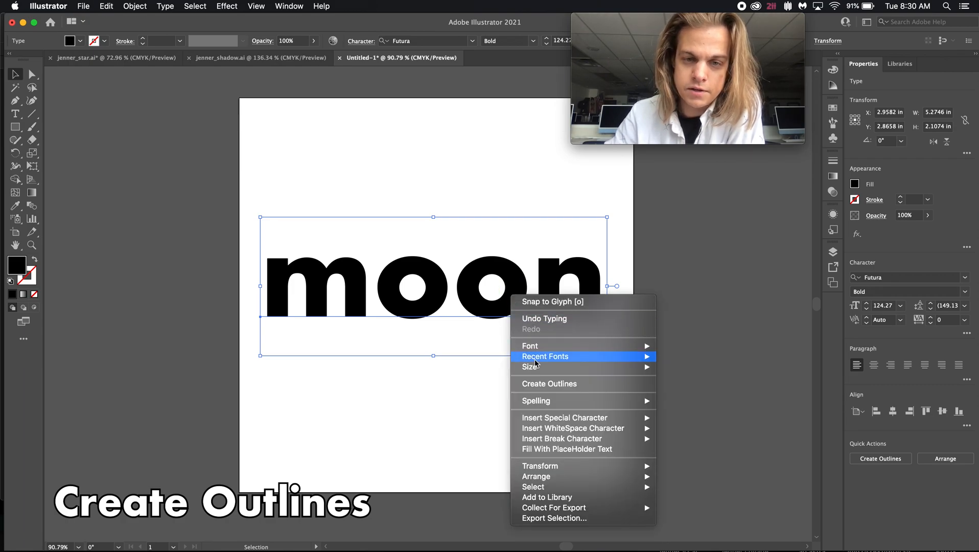
click(549, 383)
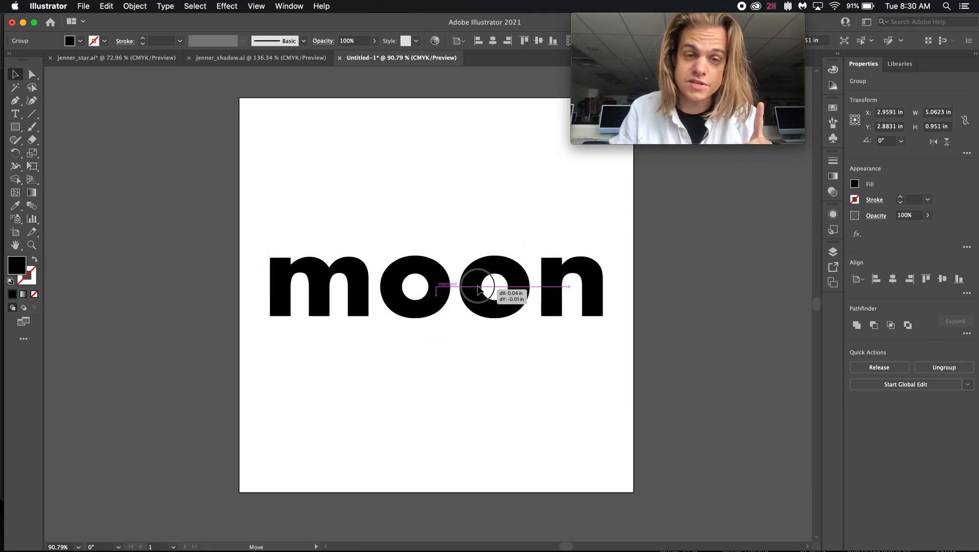
drag(480, 289, 487, 296)
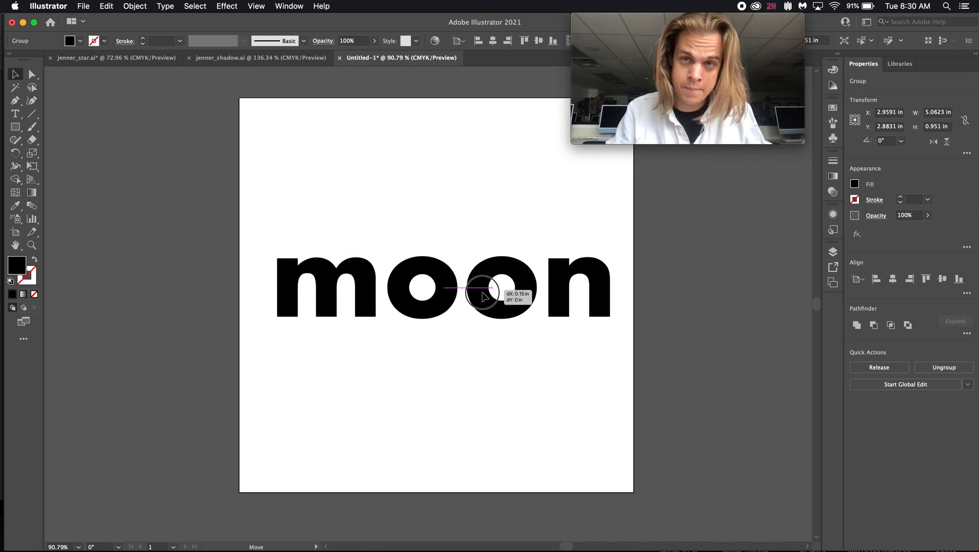
drag(483, 289, 478, 296)
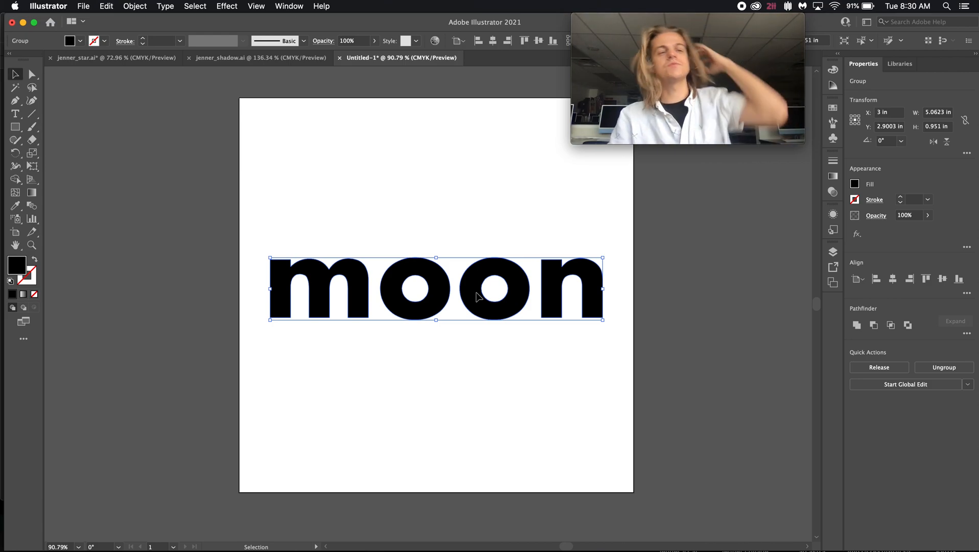
mouse_move(464, 344)
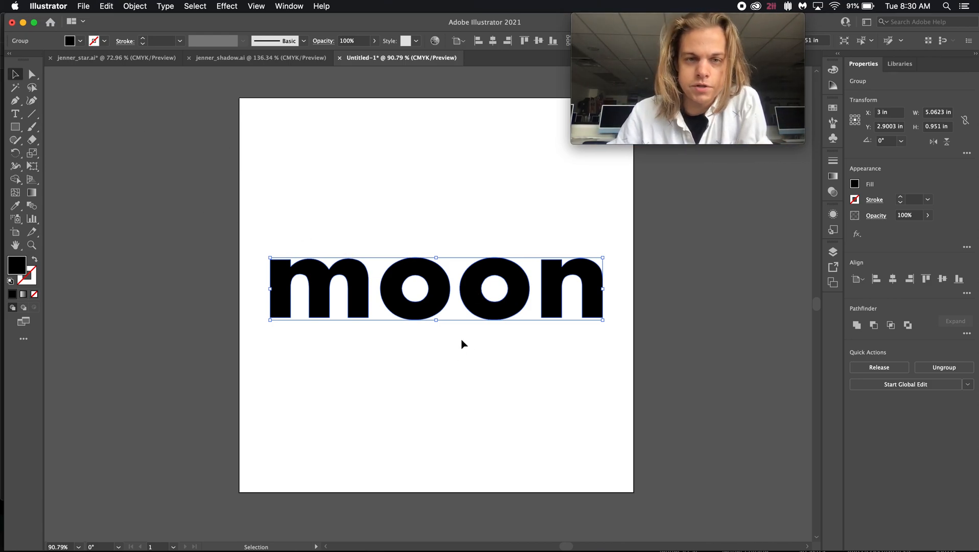
mouse_move(528, 350)
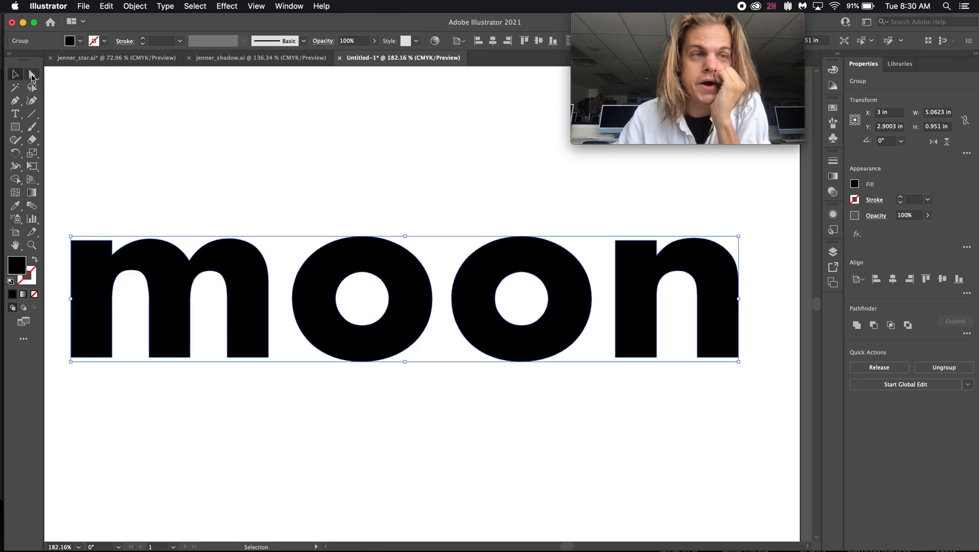
- Direct-select anchors of the first O's counter and reshape the hole into a half-moon wedge
click(32, 73)
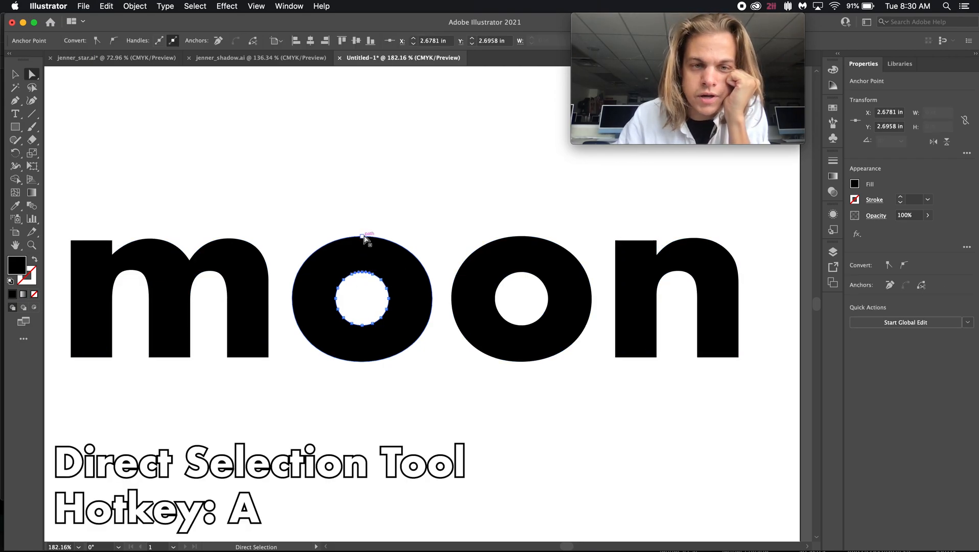
drag(363, 236, 383, 178)
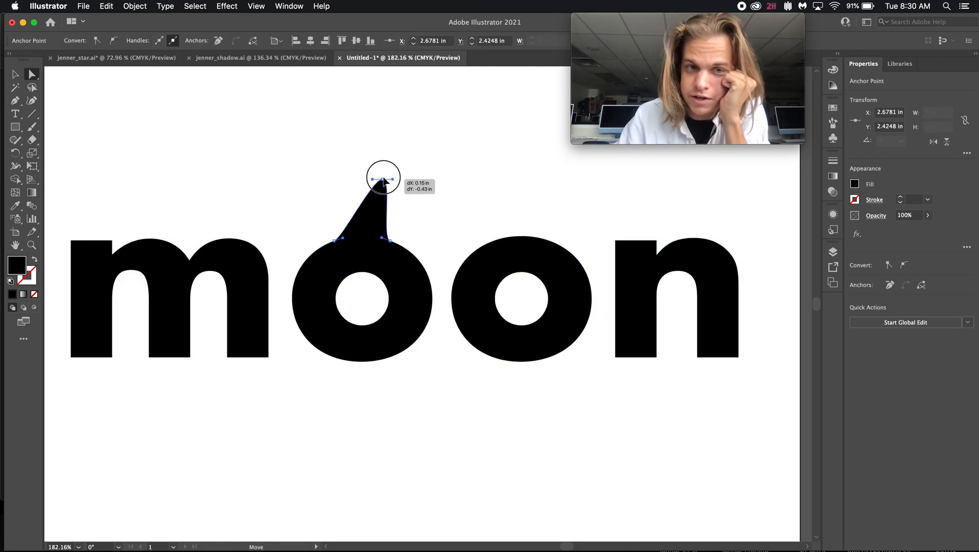
drag(383, 178, 434, 155)
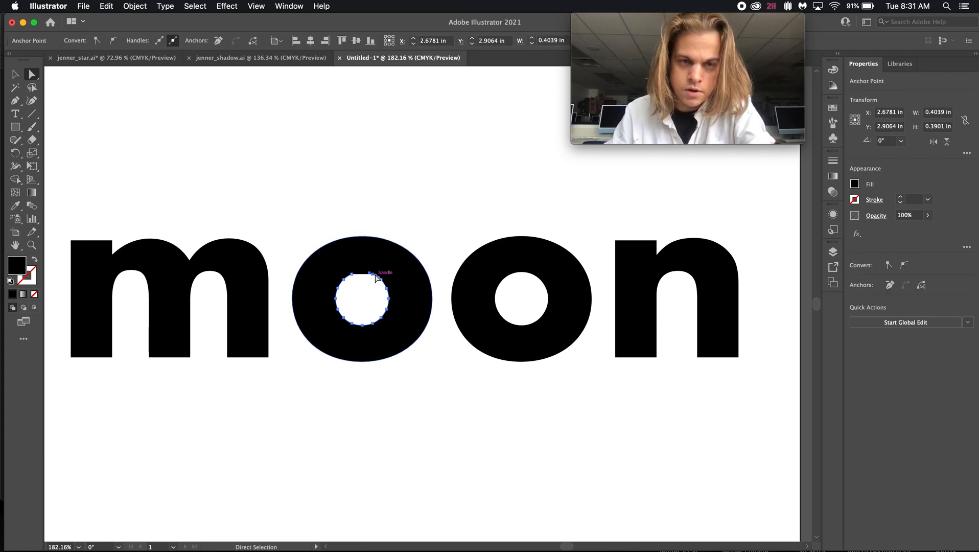
drag(356, 275, 390, 299)
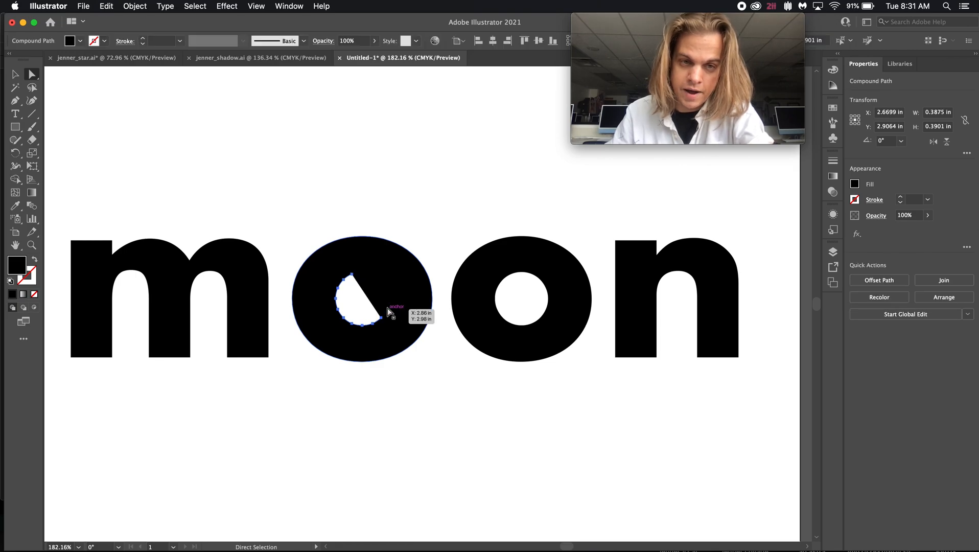
drag(384, 313, 382, 320)
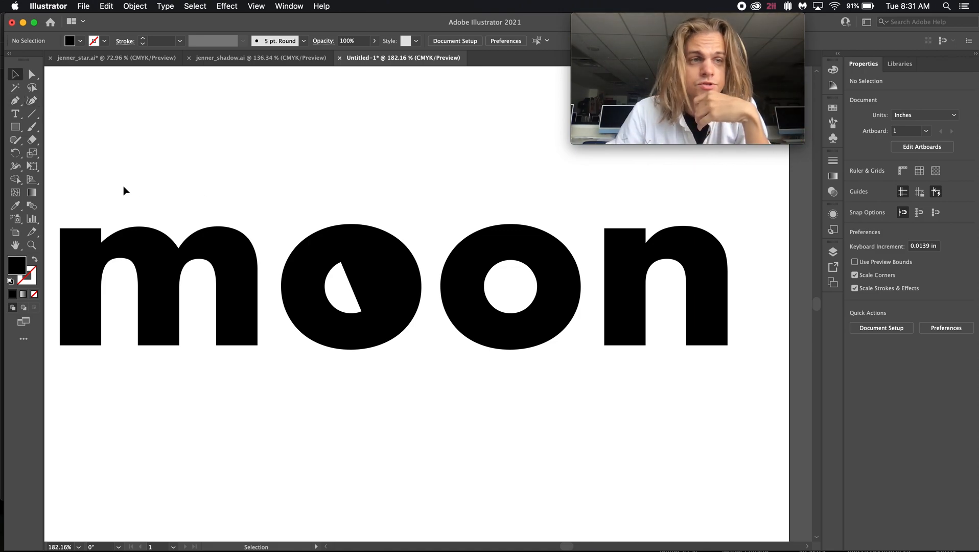
mouse_move(194, 201)
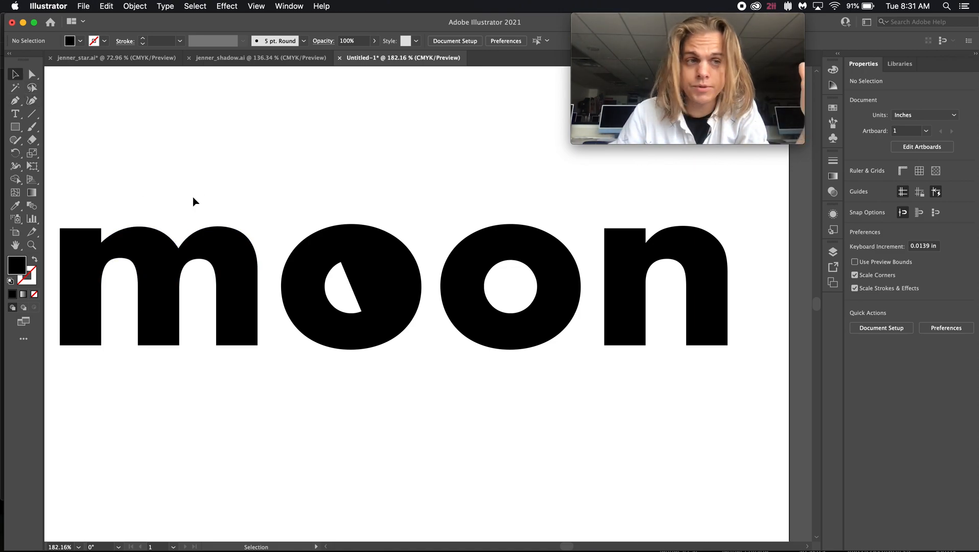
- Select the outlined moon group, then isolate its second O
click(393, 287)
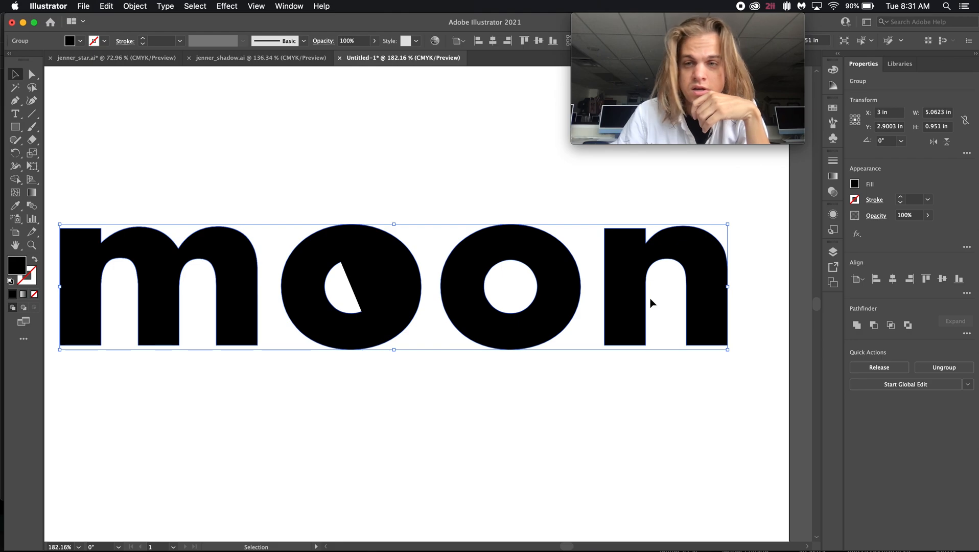
mouse_move(943, 367)
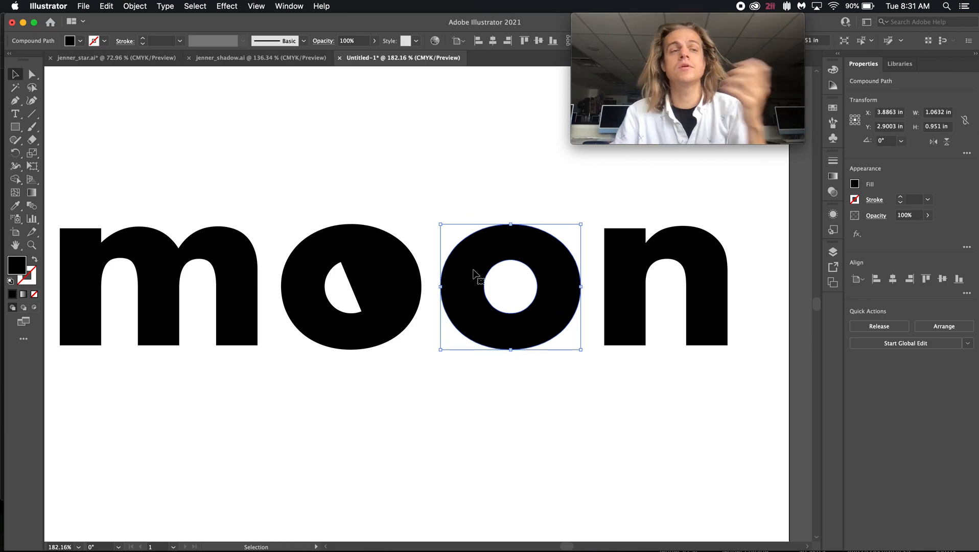
click(15, 127)
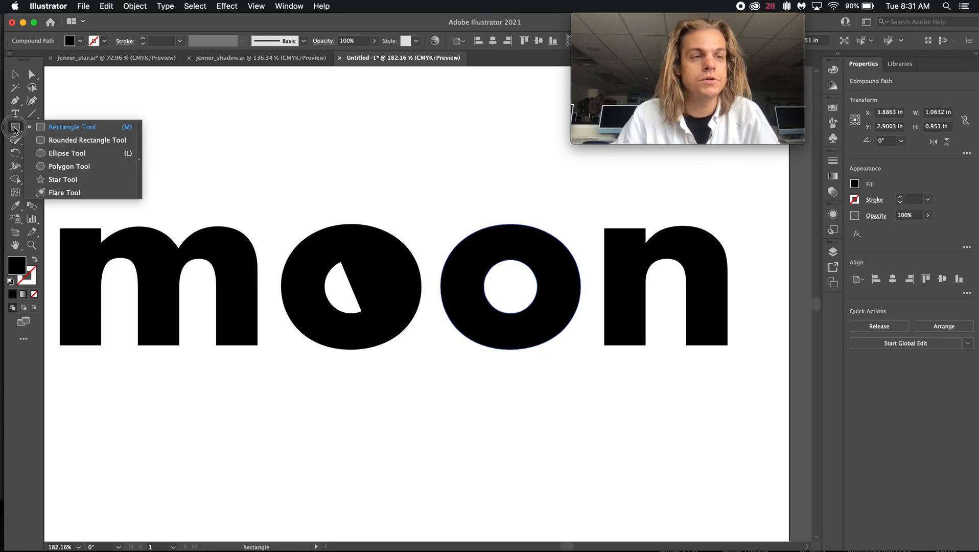
- Draw a circle below the word and move it over the second O to form a crescent
click(67, 153)
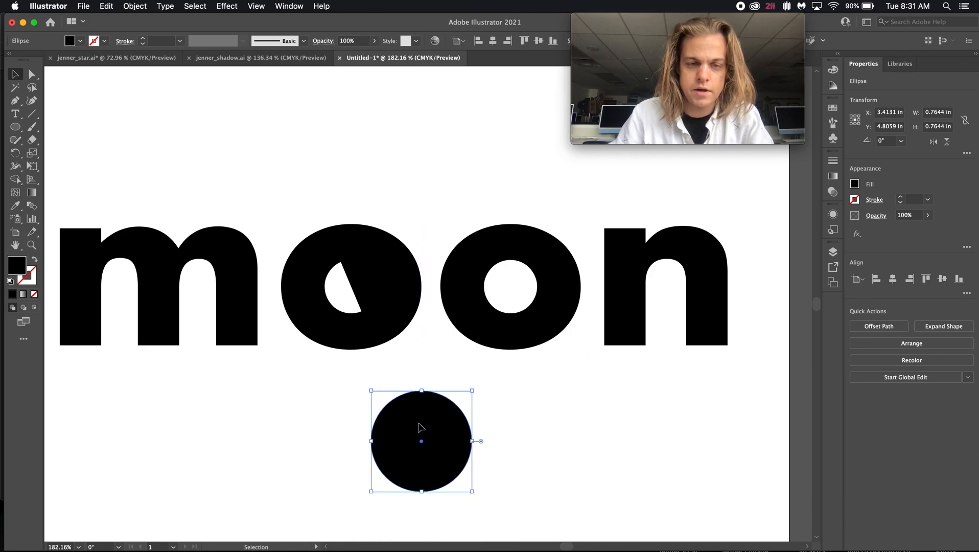
drag(421, 428, 422, 422)
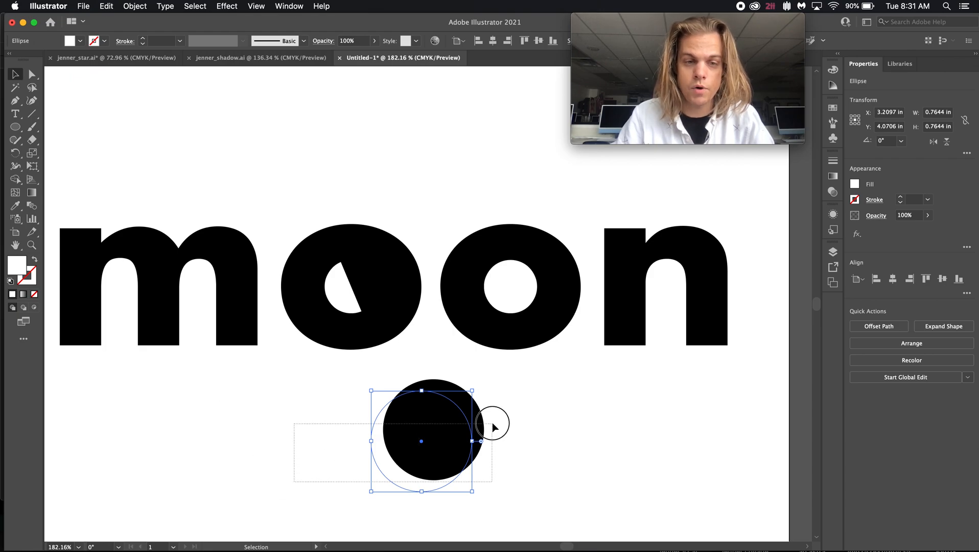
drag(422, 441, 529, 282)
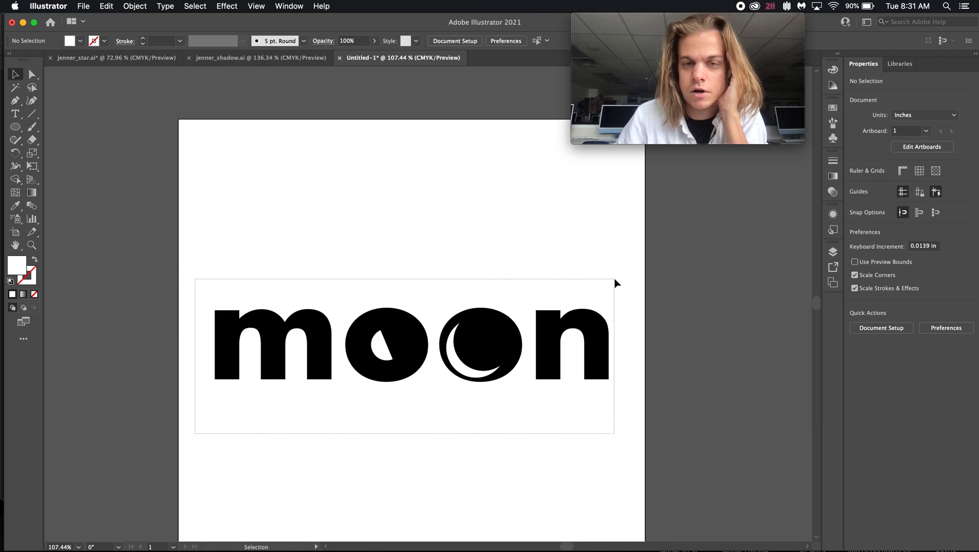
- Select the moon logo and set alignment to Align to Artboard
click(406, 343)
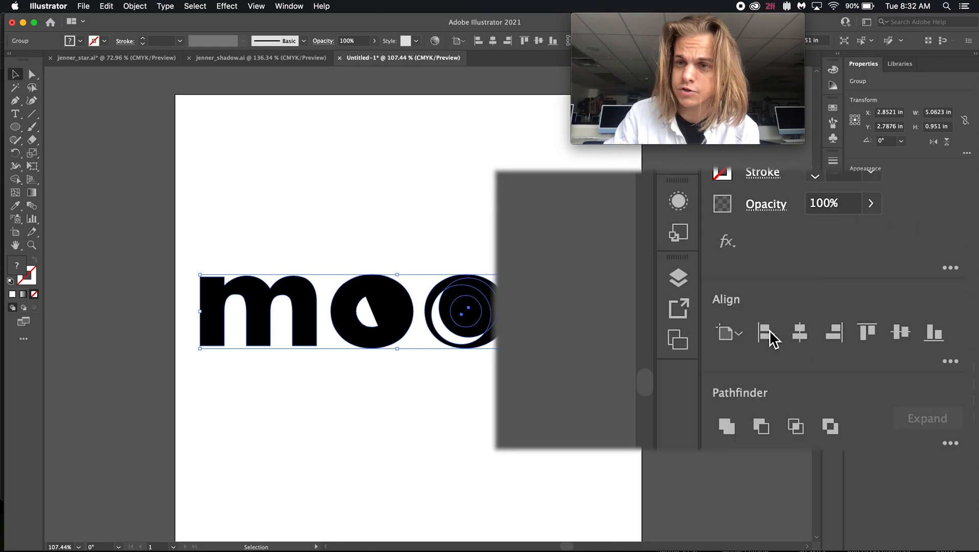
click(728, 332)
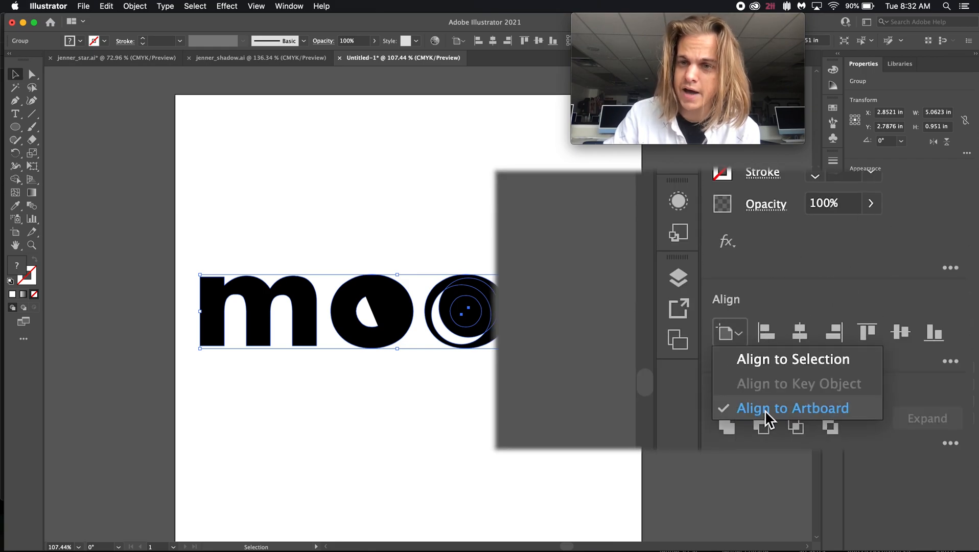
mouse_move(752, 425)
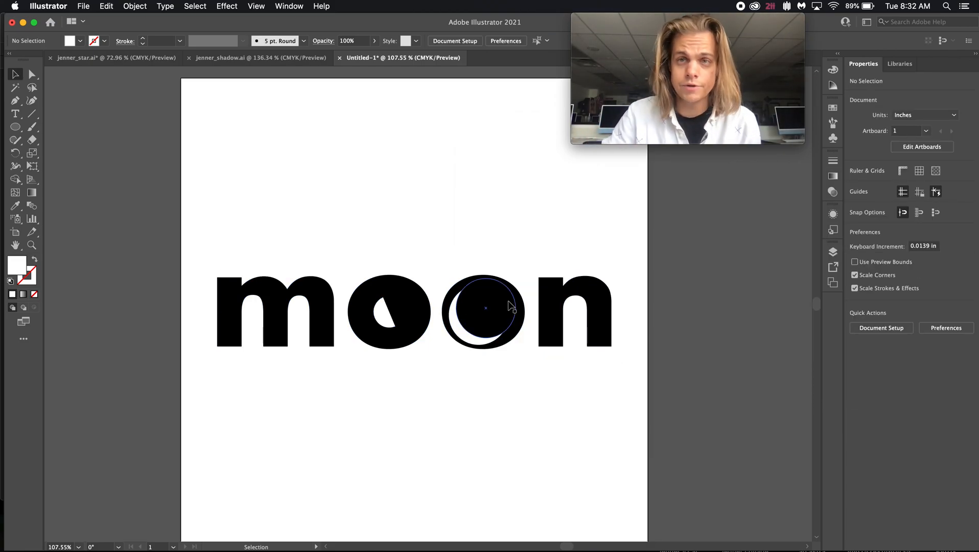
- Draw a rectangle covering the whole artboard and fill it with deep blue
click(16, 127)
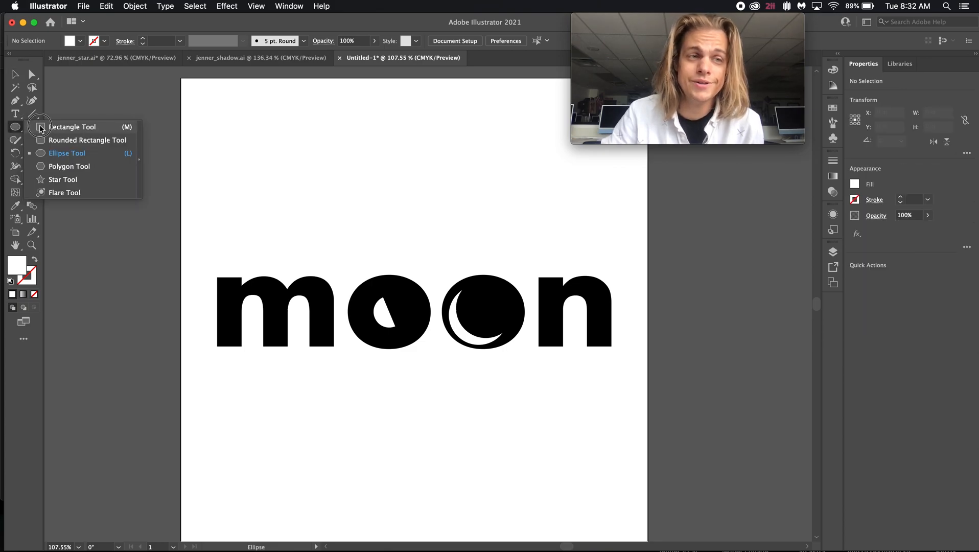
click(72, 127)
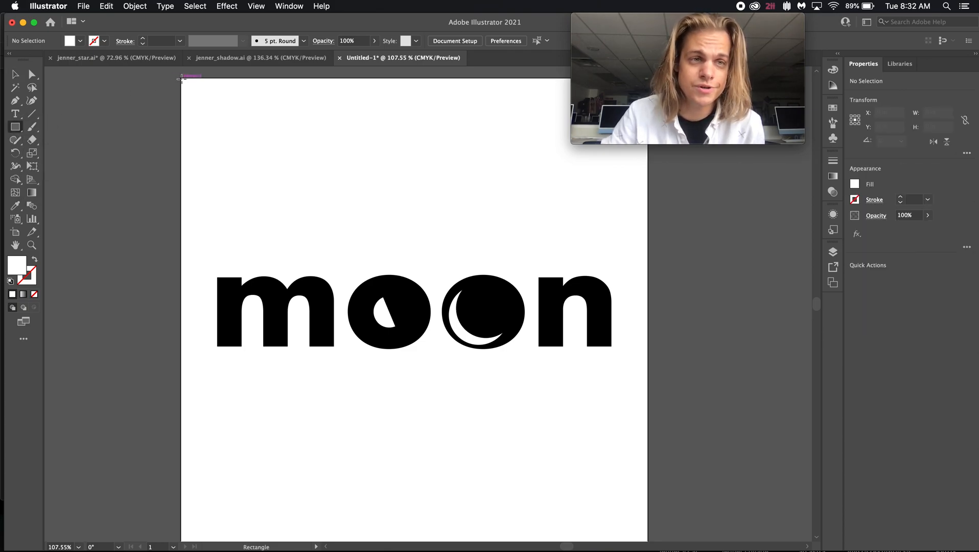
drag(181, 78, 628, 515)
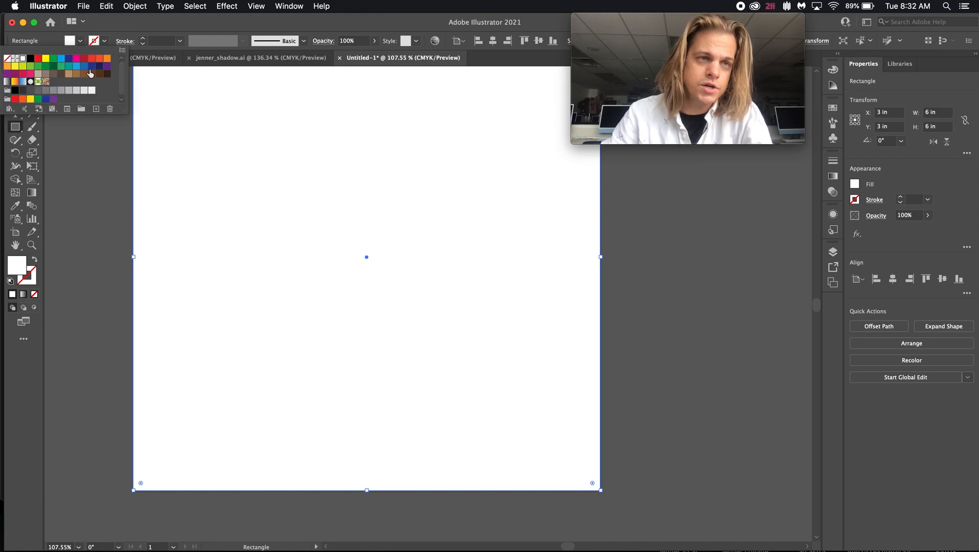
click(89, 74)
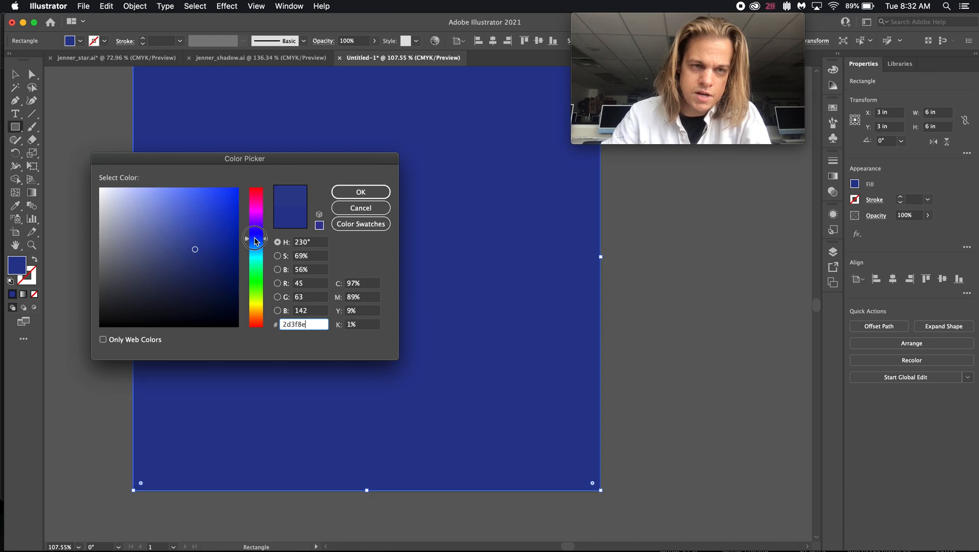
drag(254, 240, 254, 246)
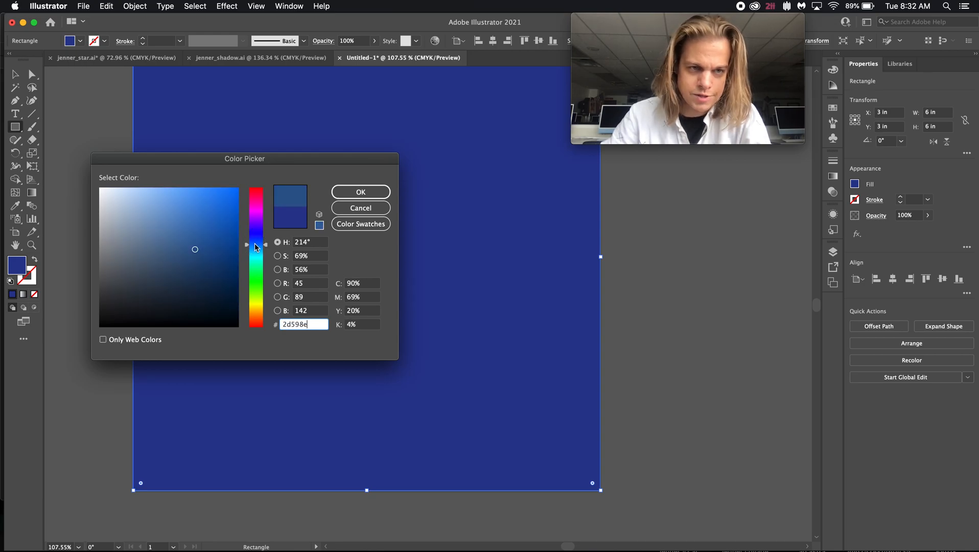
click(360, 191)
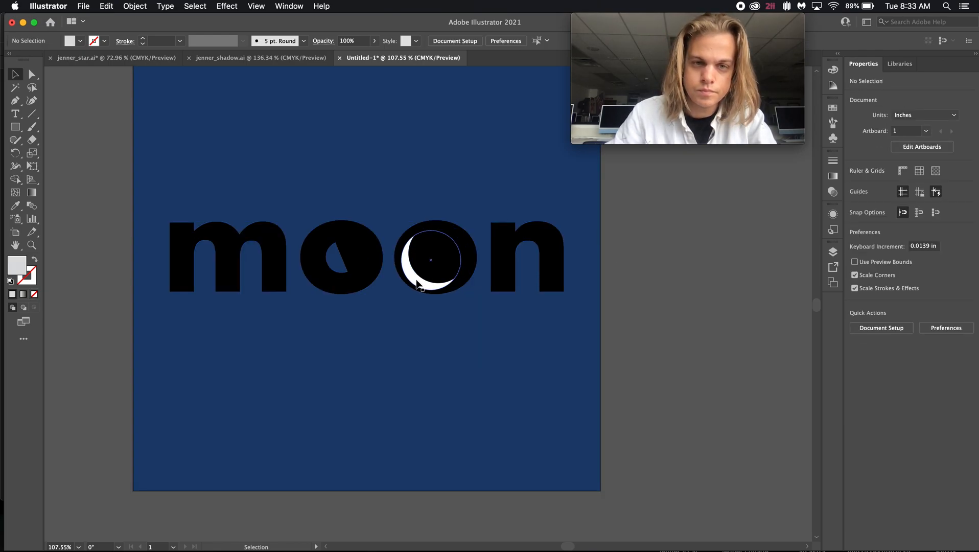
- Select the white circle inside the second O, then set the logo's fill to white
click(430, 260)
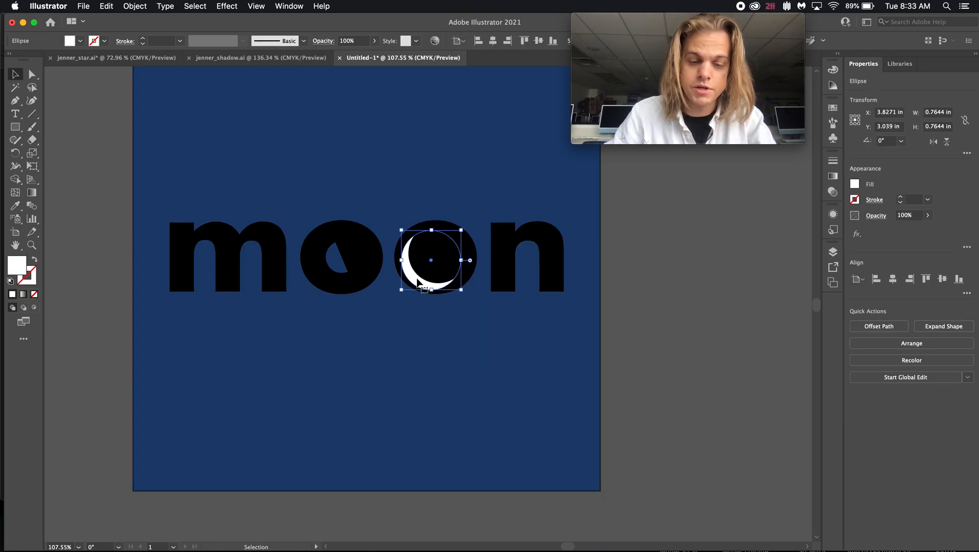
mouse_move(16, 207)
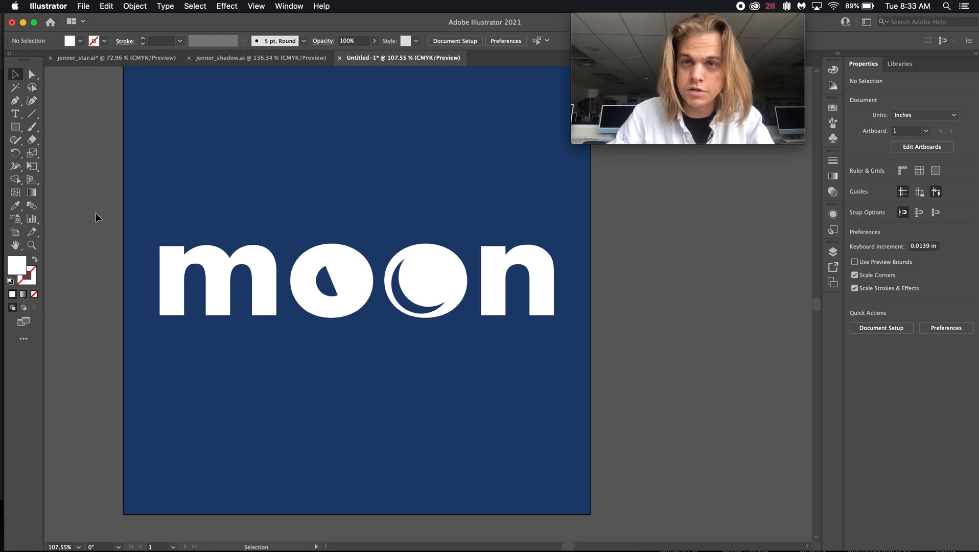
click(256, 57)
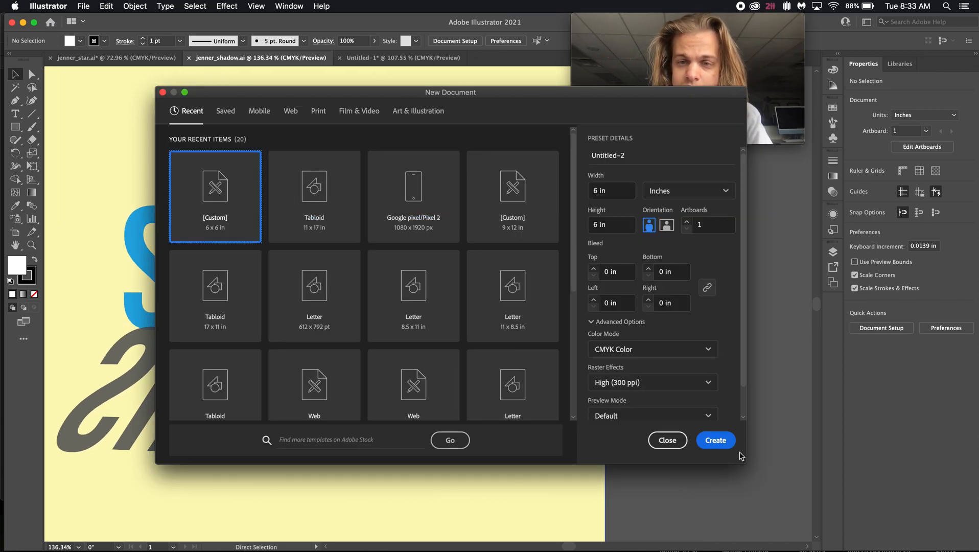
- Create a 6×6 in document with a pale yellow background and type SHADOW in Avenir Black
click(715, 440)
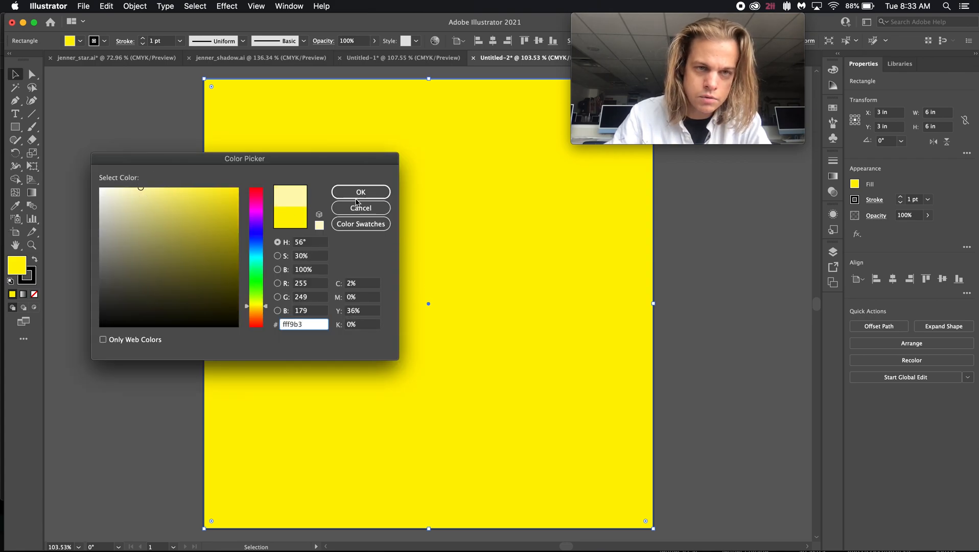
click(360, 192)
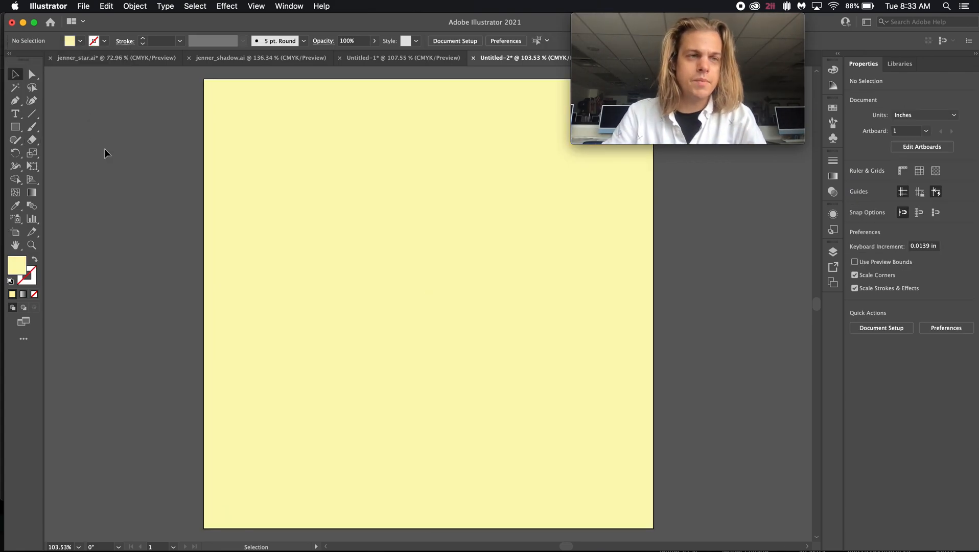
text(SHADOW)
text(AVENIR)
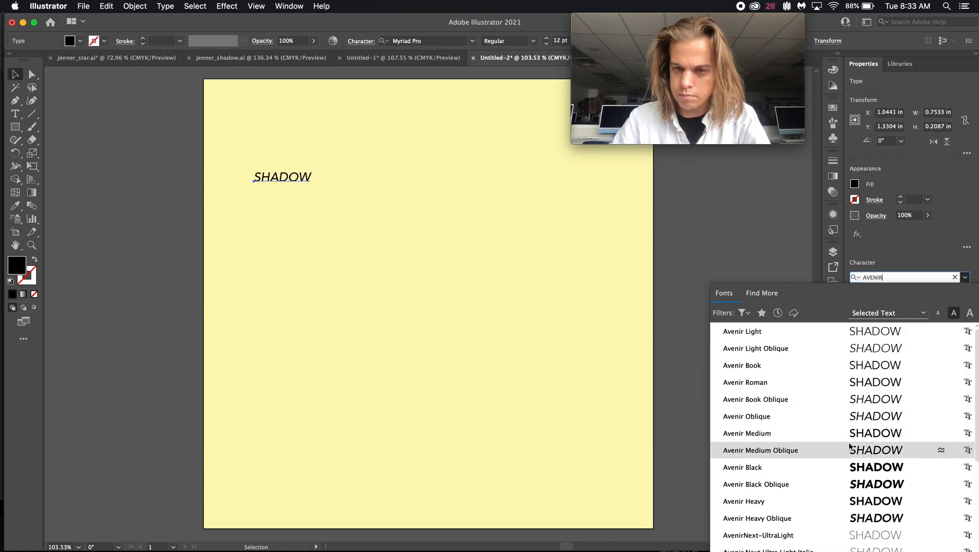
click(743, 466)
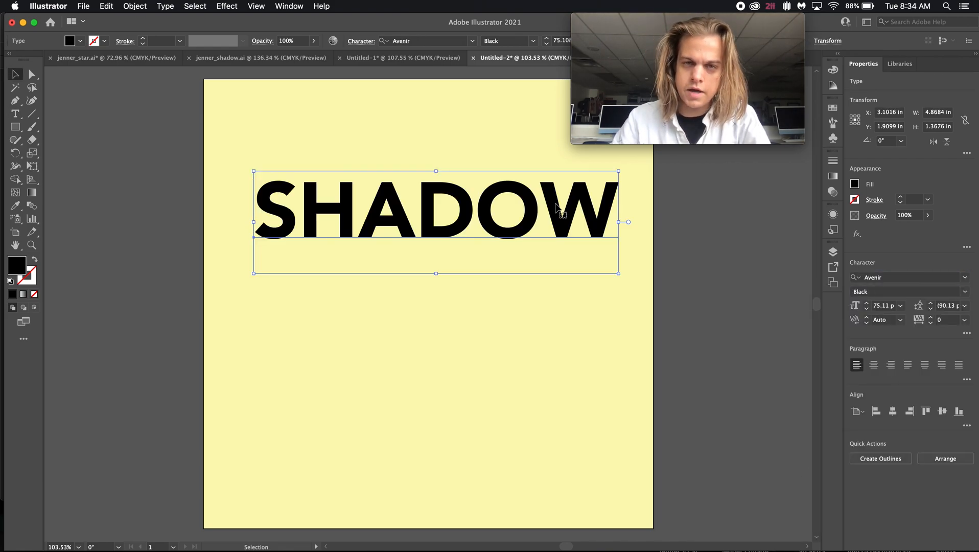
- Convert SHADOW to outlines and Option-drag a copy directly below the original
right_click(559, 208)
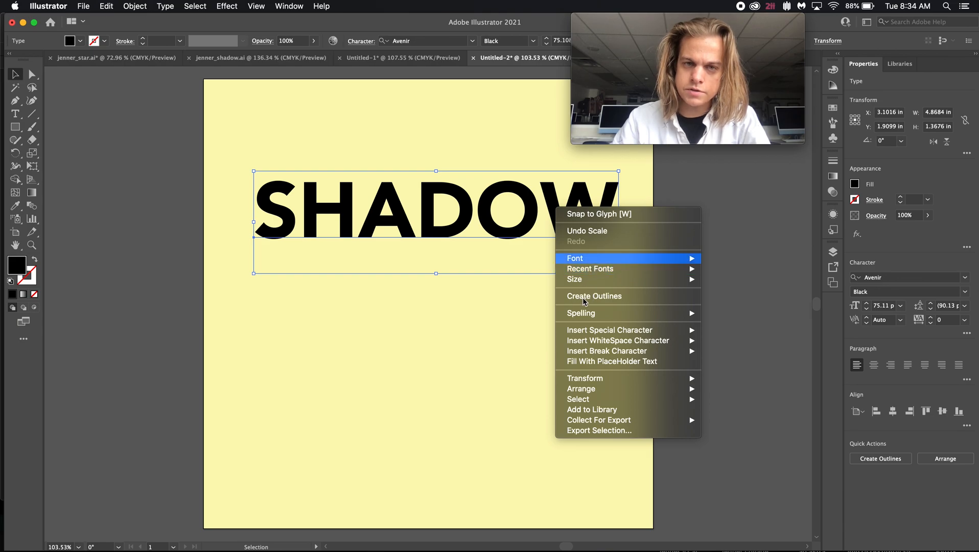
click(593, 295)
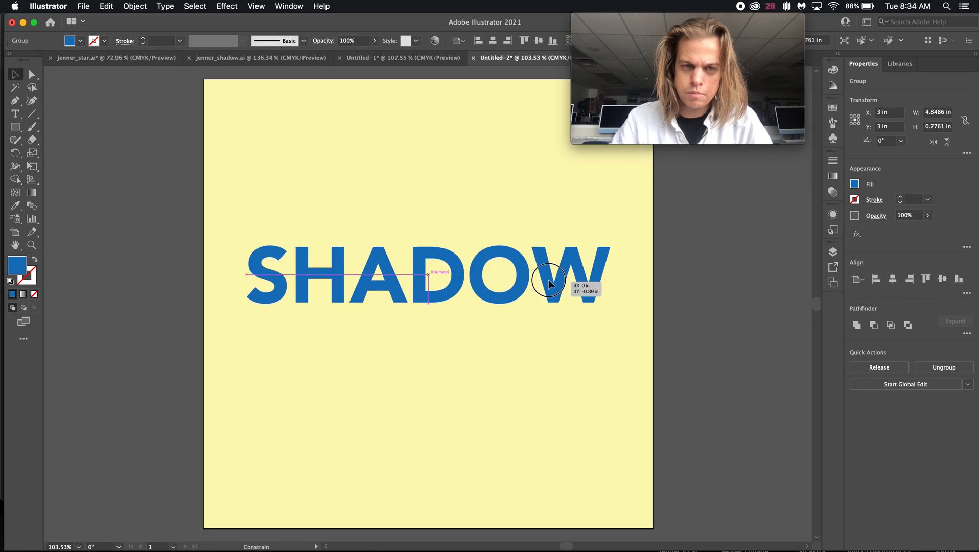
drag(549, 281, 518, 327)
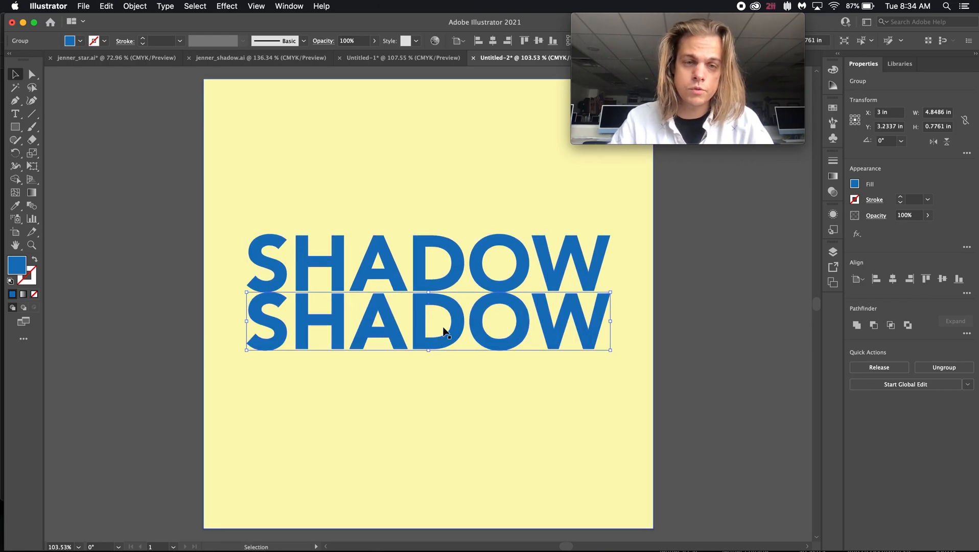
- Reflect the lower SHADOW copy horizontally, fill it dark navy, and set opacity to 56%
right_click(428, 322)
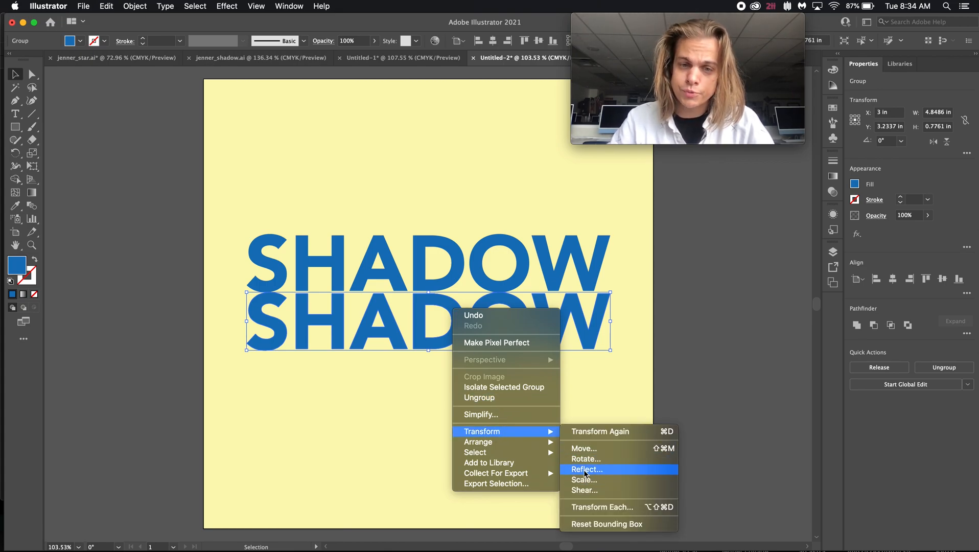
click(586, 469)
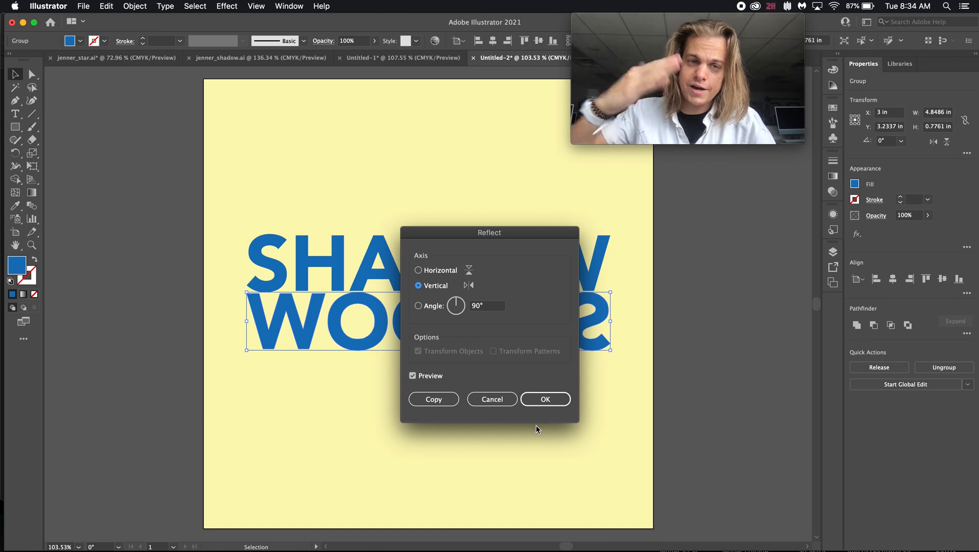
click(419, 270)
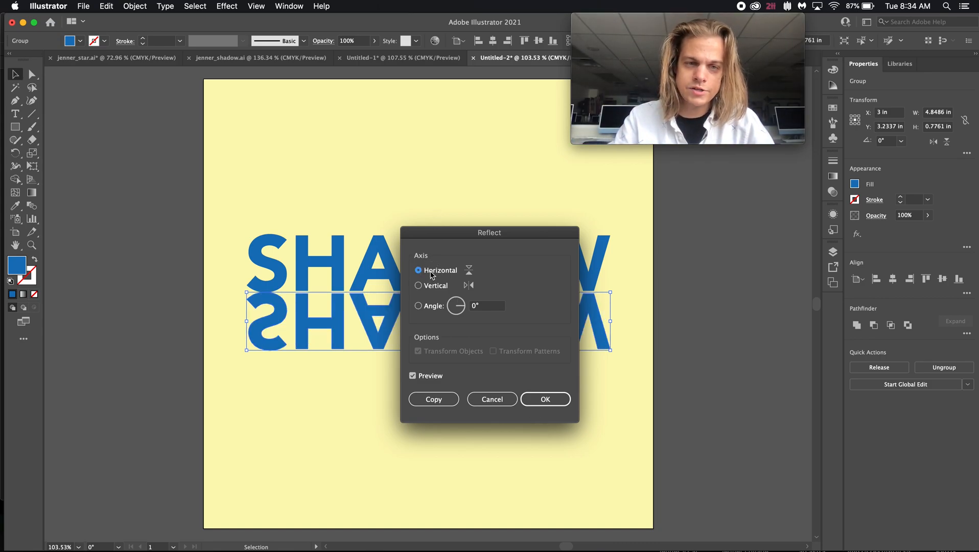
click(544, 399)
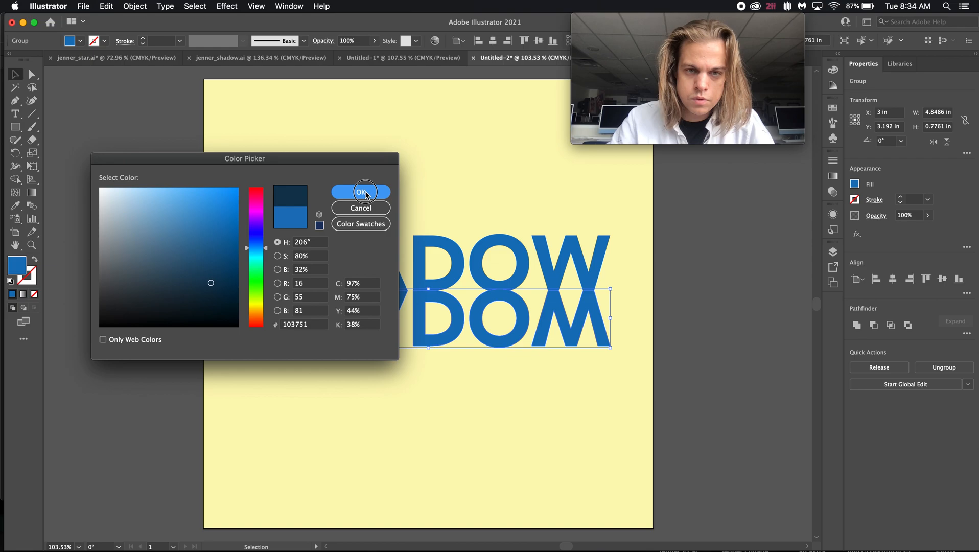
click(361, 192)
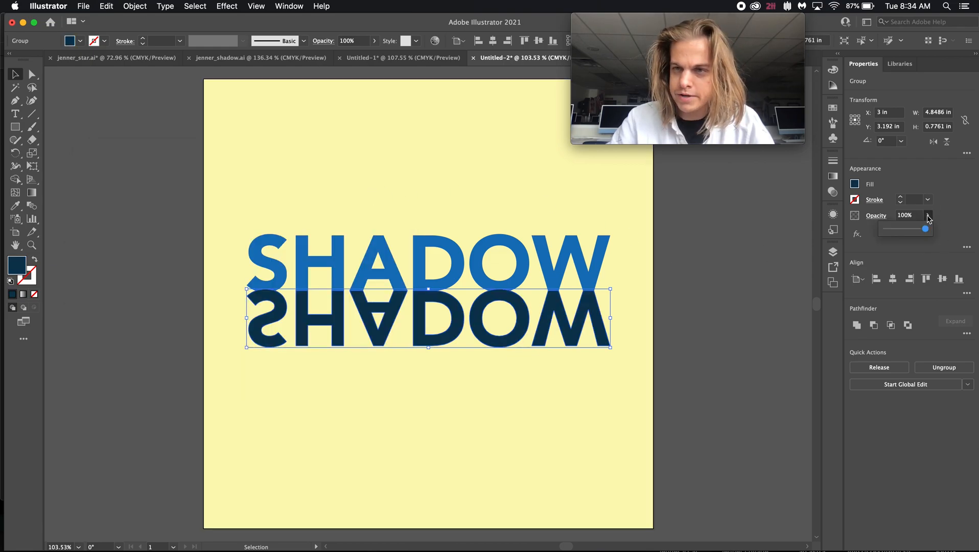
drag(925, 229, 907, 231)
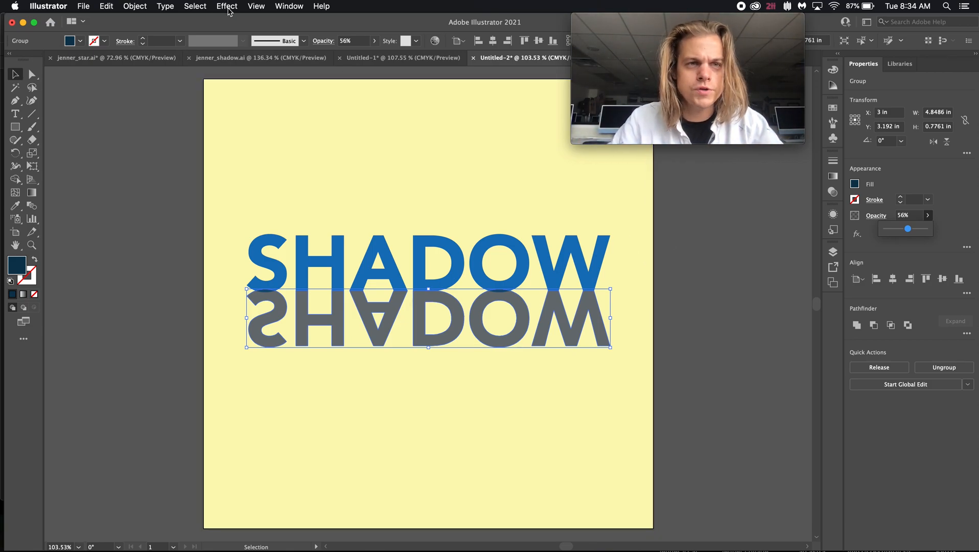
- Apply Effect > Distort & Transform > Free Distort to skew the SHADOW reflection
click(227, 5)
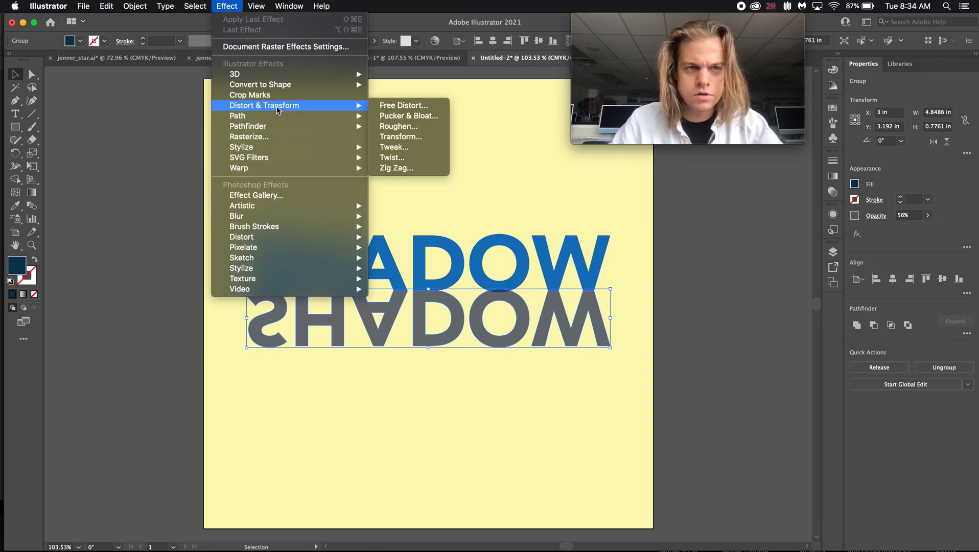
mouse_move(404, 105)
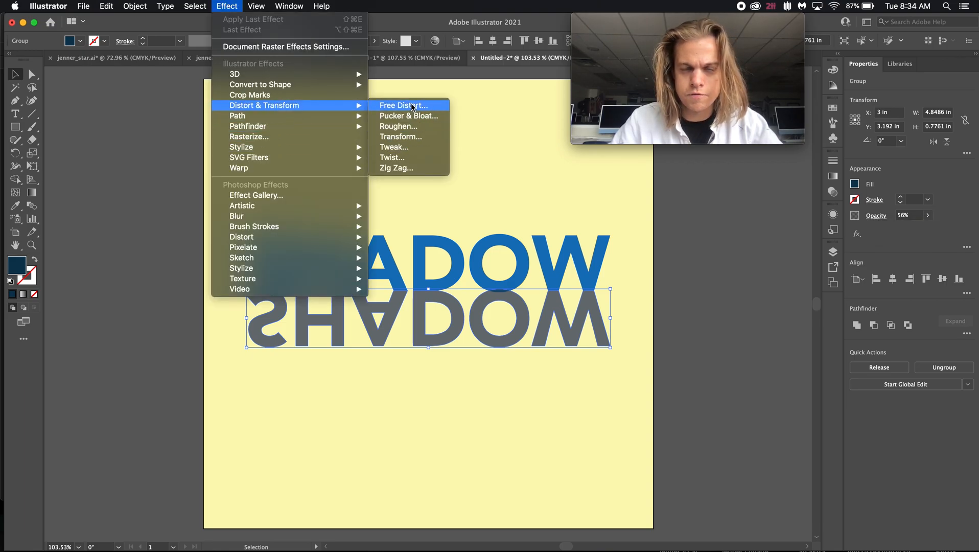
mouse_move(397, 126)
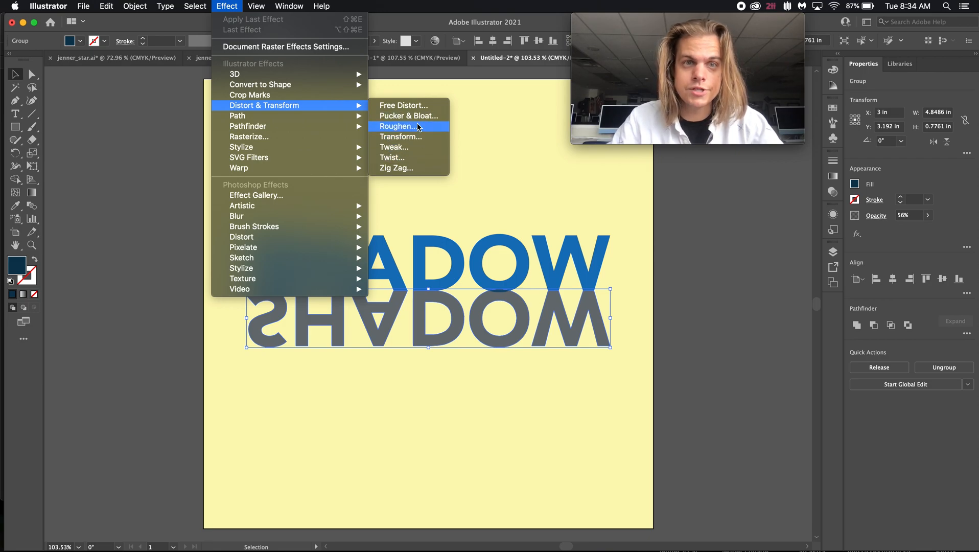
mouse_move(409, 115)
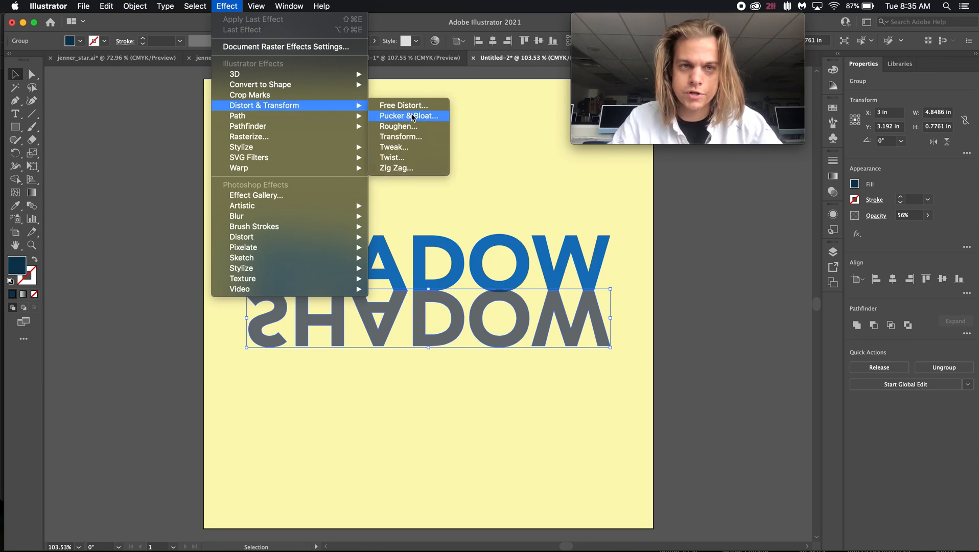
click(403, 105)
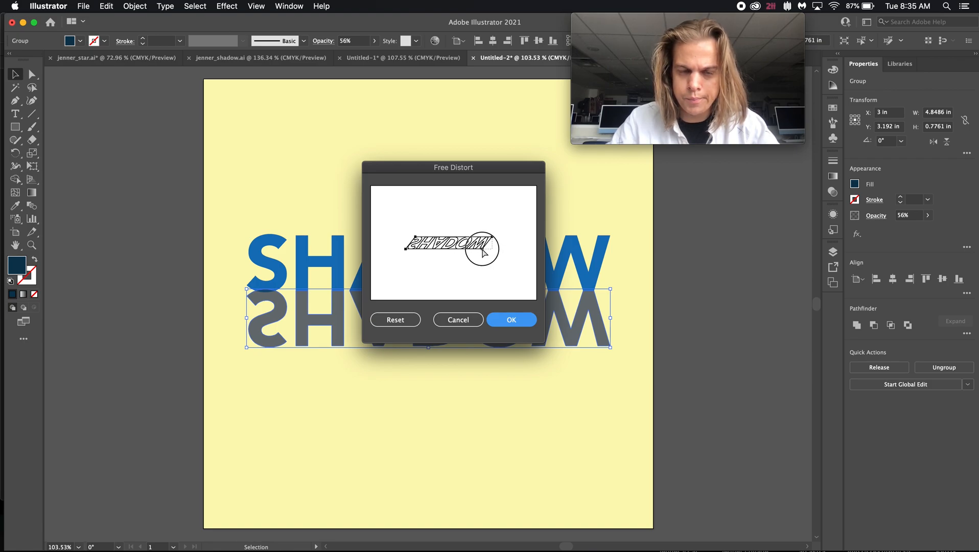
click(511, 318)
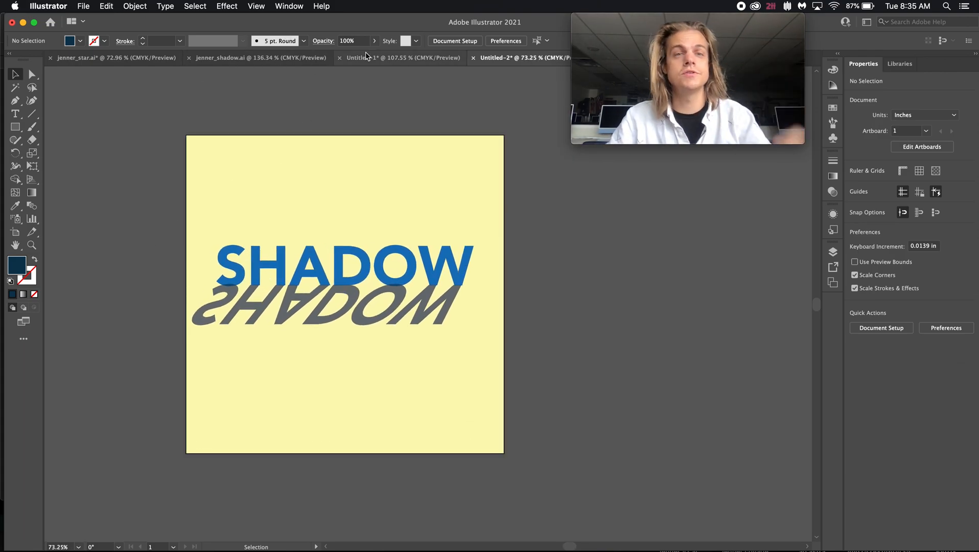
- From the Untitled-1 moon logo, set up PNG export named JENNER_MOON with Use Artboards on
click(84, 6)
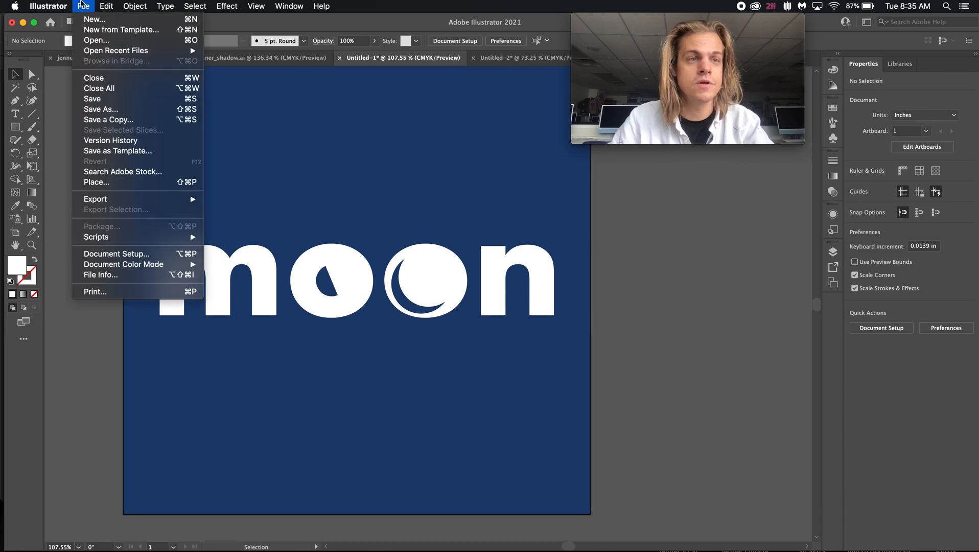
mouse_move(96, 199)
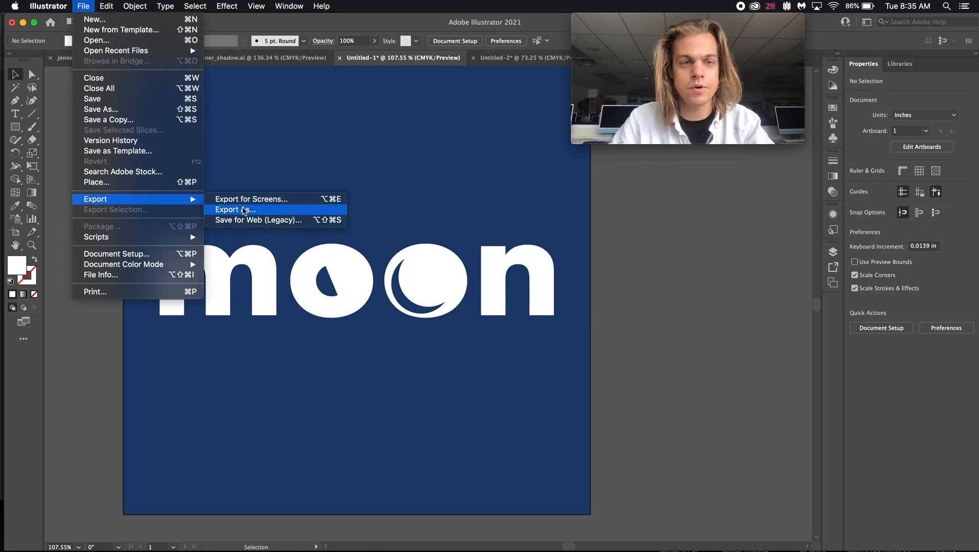
click(235, 209)
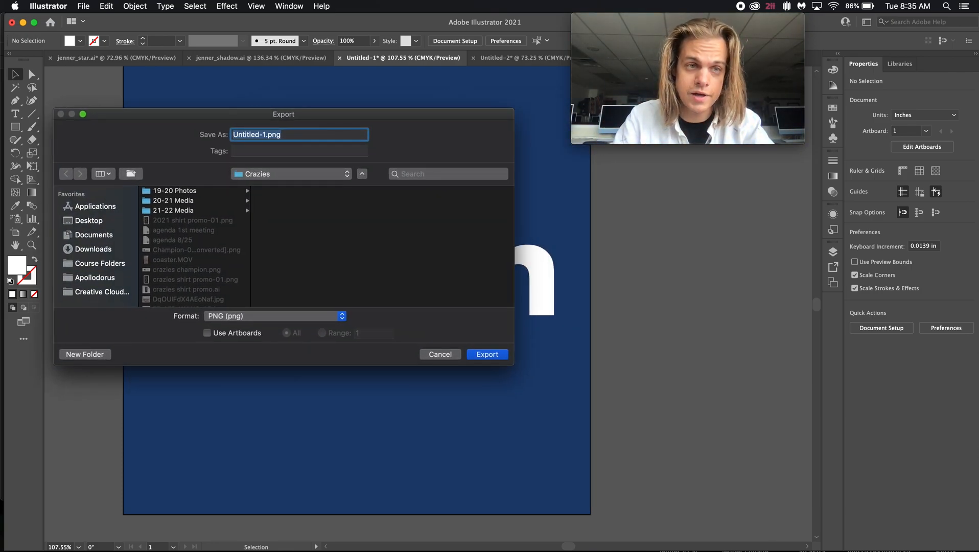
text(JENNER)
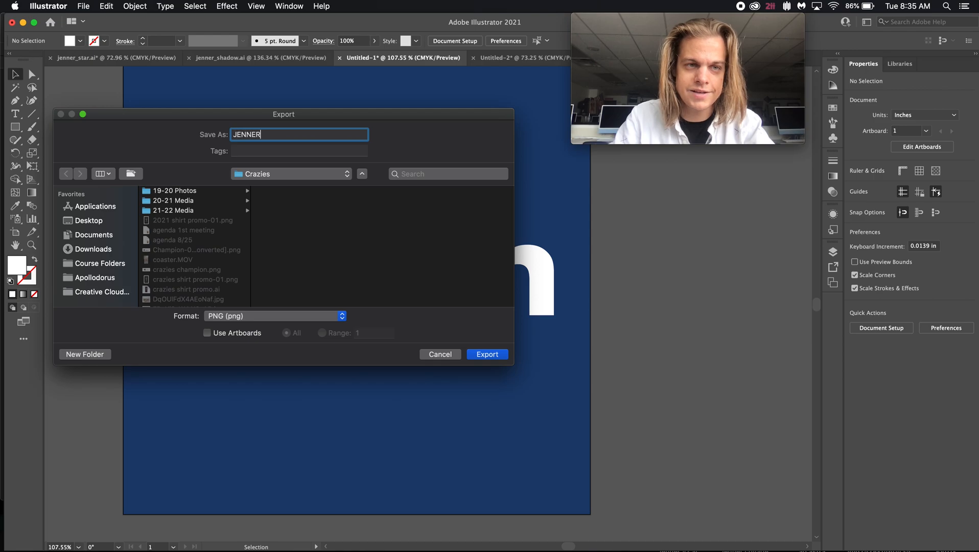
text(_MOON)
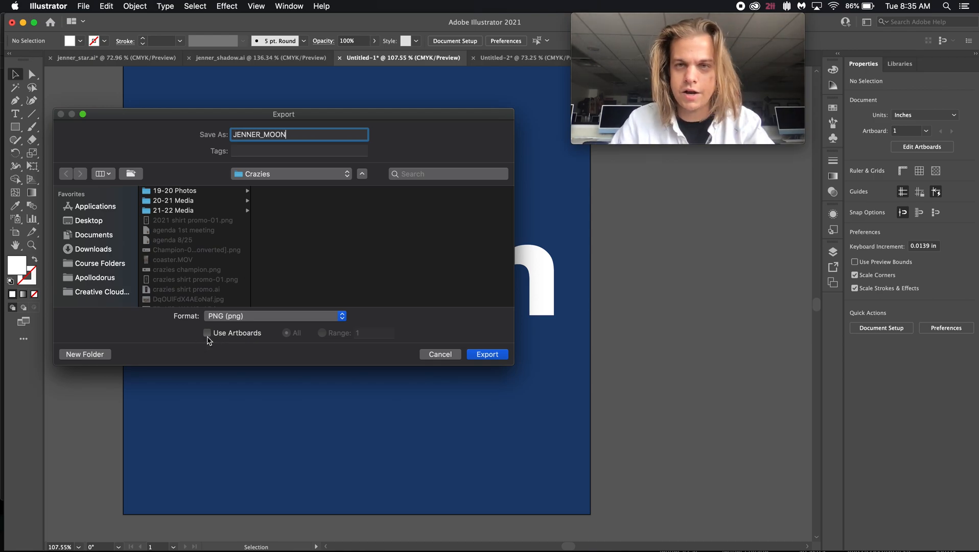
click(208, 333)
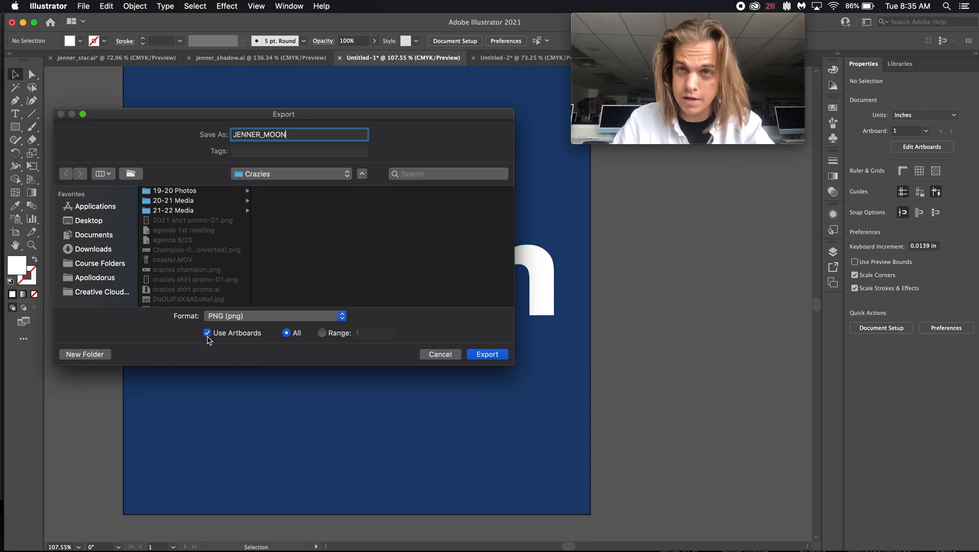